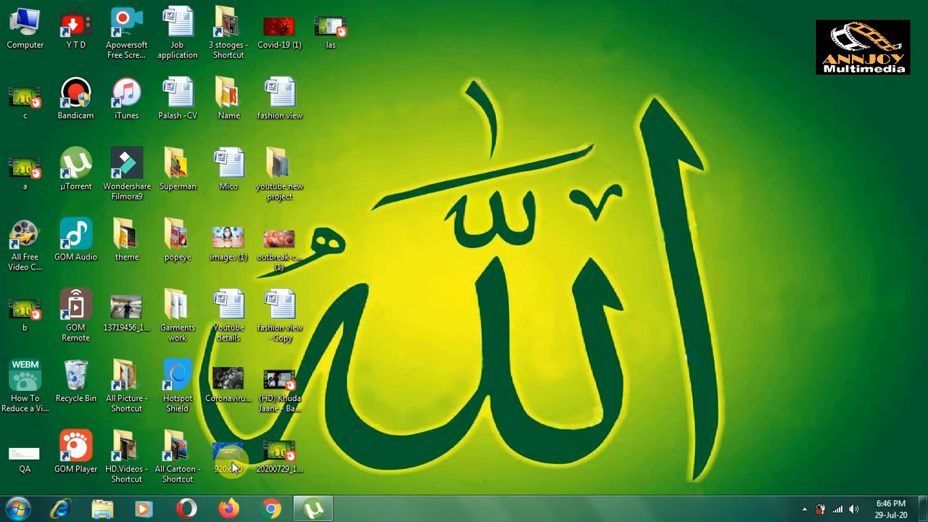
# - Open the Name folder and confirm the 1080p Khuda Jaane video's size is 113 MB
pyautogui.click(228, 450)
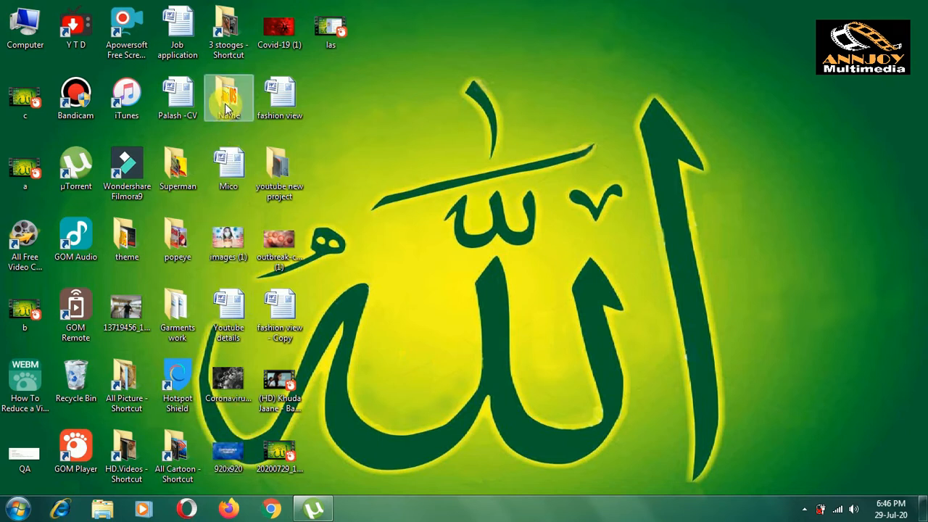
pyautogui.doubleClick(229, 98)
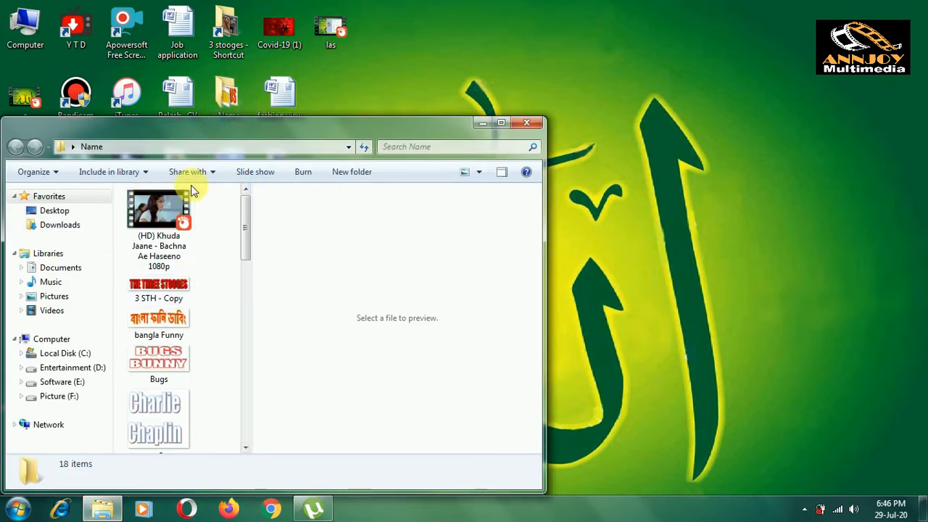
pyautogui.click(159, 211)
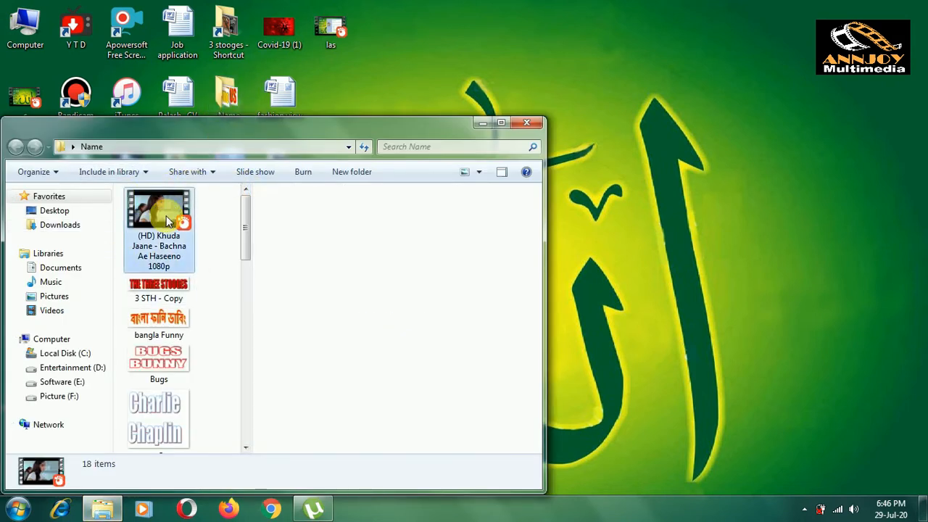
pyautogui.rightClick(159, 211)
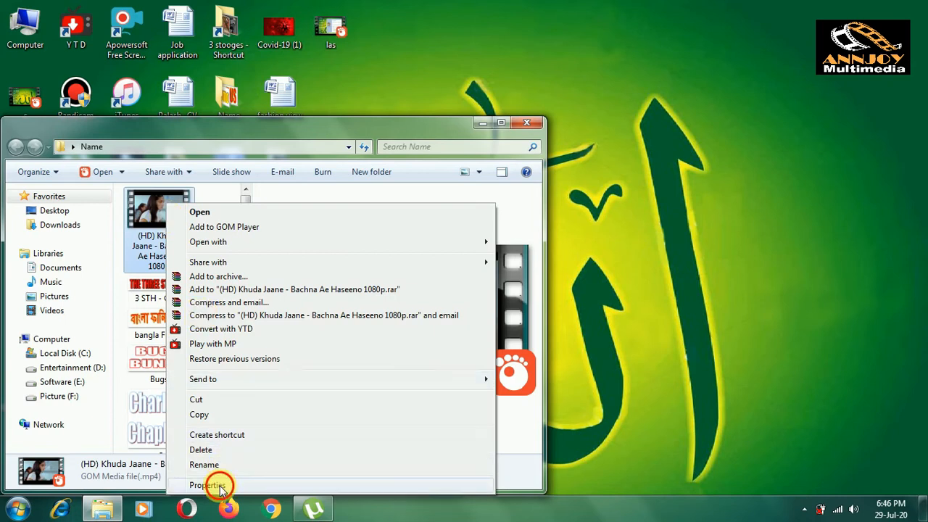
pyautogui.click(208, 485)
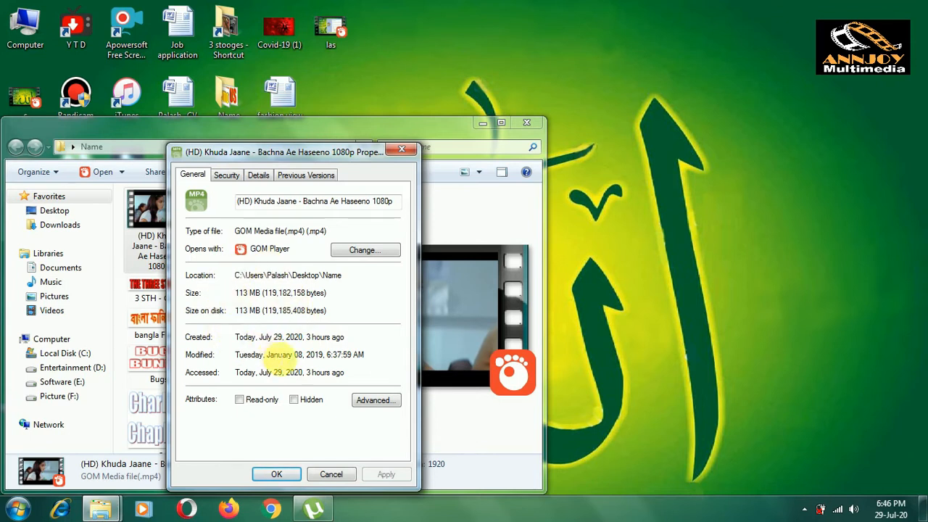
pyautogui.click(276, 473)
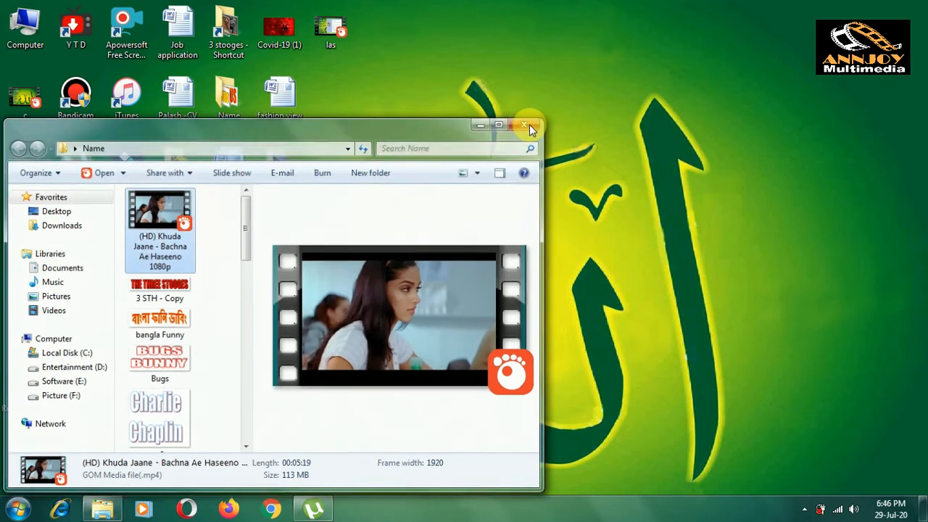
# - Choose the 1080p Khuda Jaane video on the Desktop as the new Gmail message's attachment
pyautogui.click(525, 125)
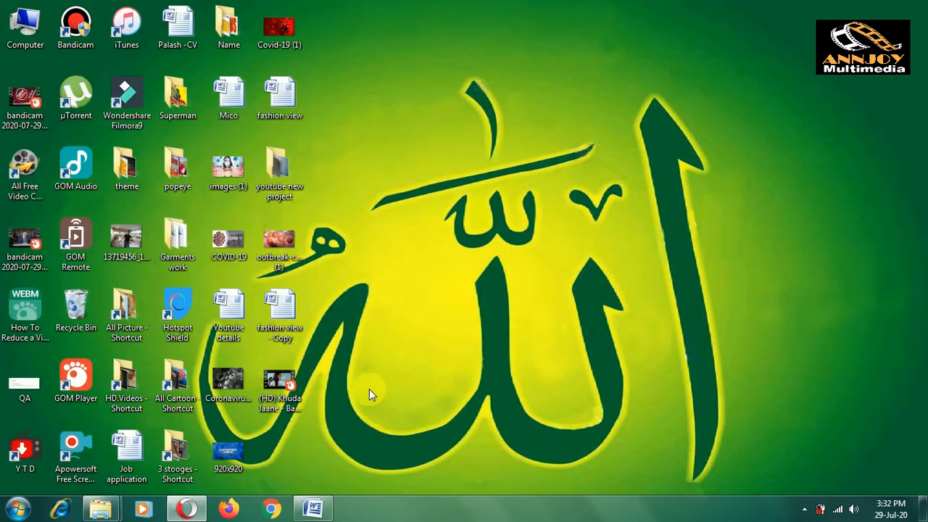
pyautogui.moveTo(309, 450)
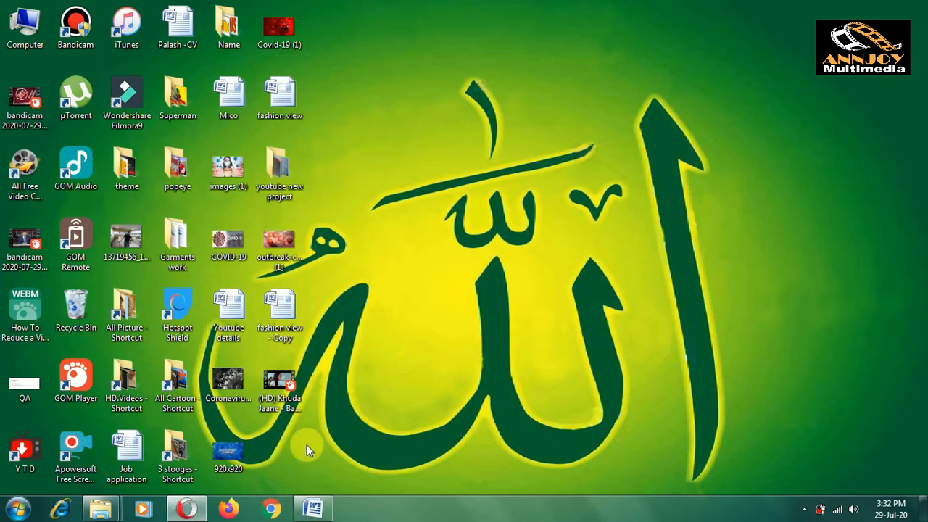
pyautogui.click(186, 507)
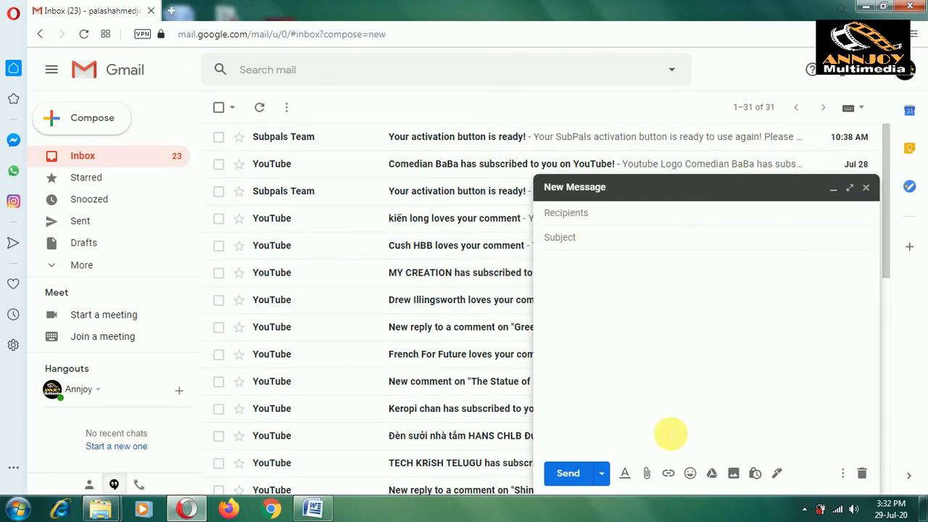
pyautogui.moveTo(647, 474)
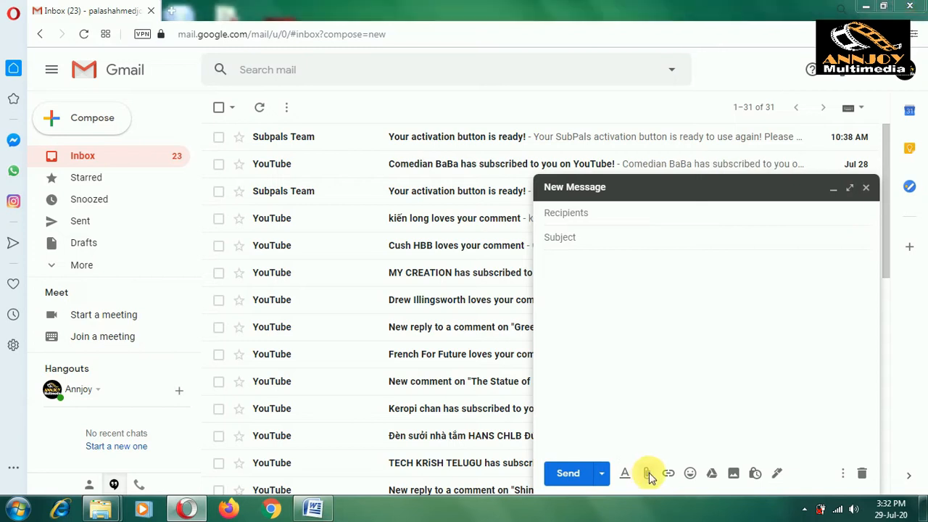
pyautogui.click(646, 473)
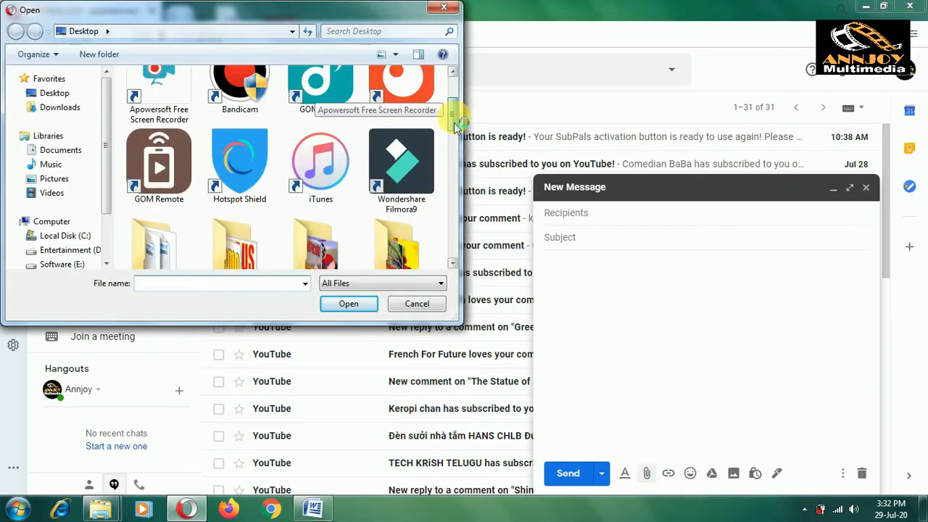
pyautogui.scroll(-3)
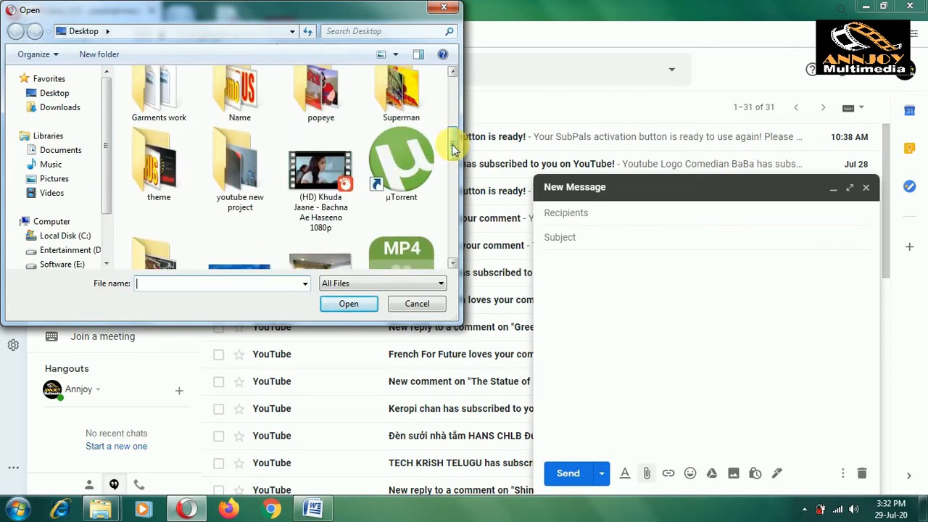
pyautogui.click(321, 170)
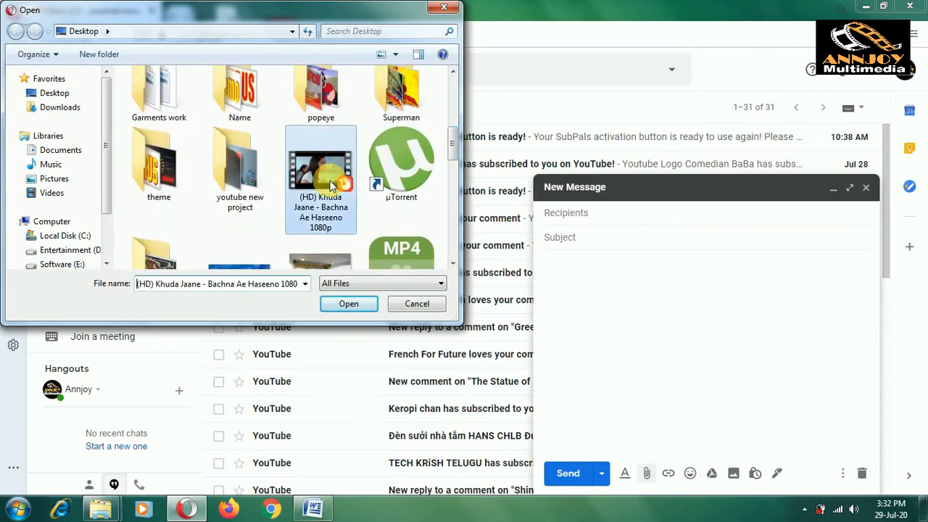
# - Attach the video, dismiss Gmail's over-25 MB Google Drive notice, and minimize the browser
pyautogui.click(348, 303)
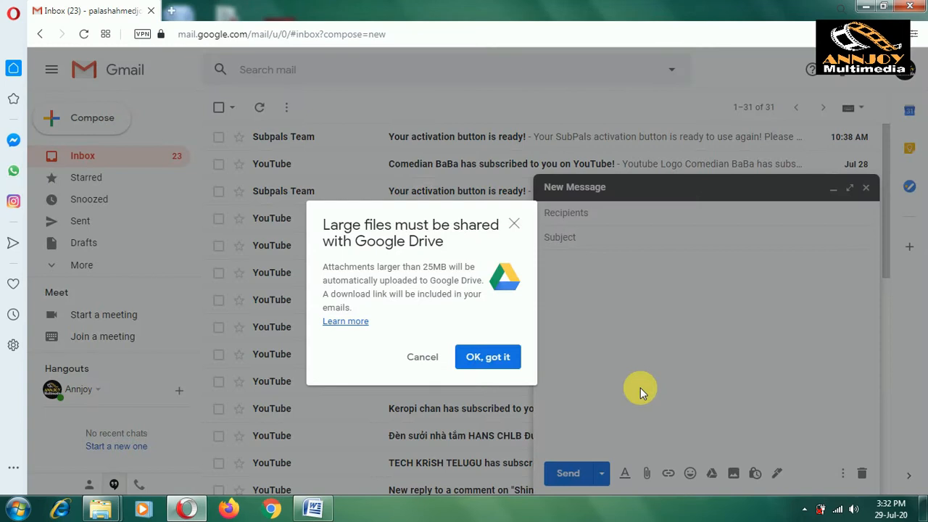
pyautogui.moveTo(399, 264)
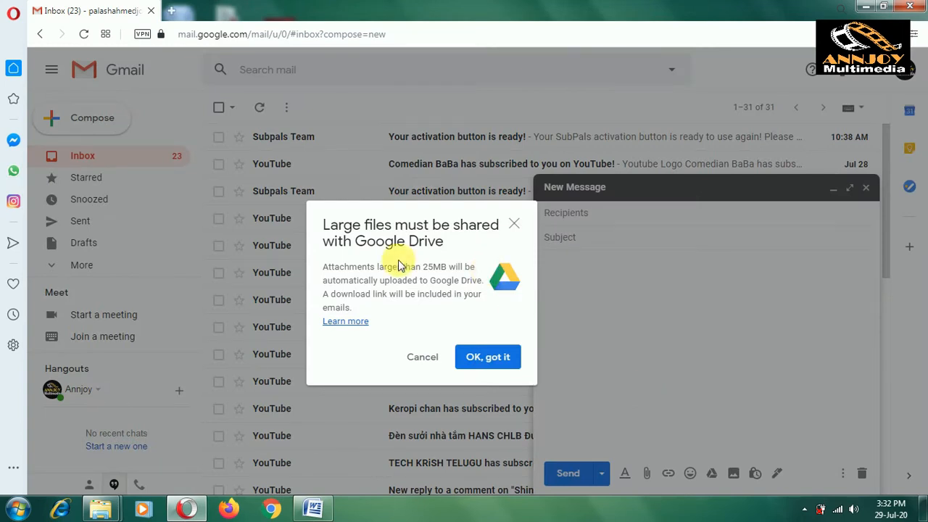
pyautogui.moveTo(475, 246)
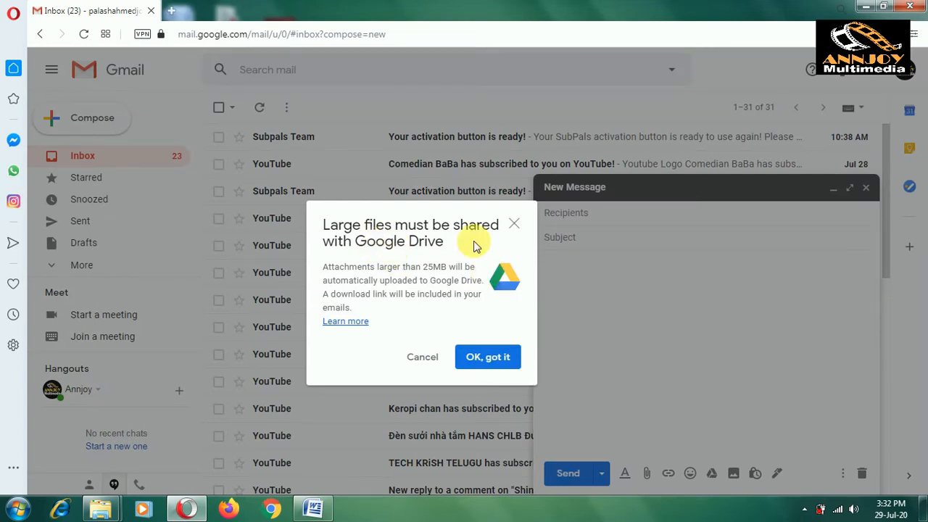
pyautogui.moveTo(382, 341)
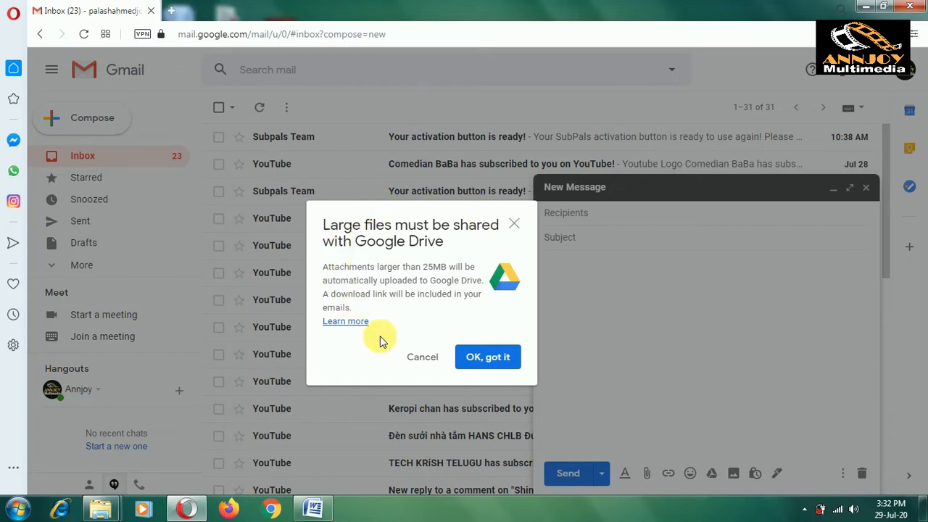
pyautogui.moveTo(375, 384)
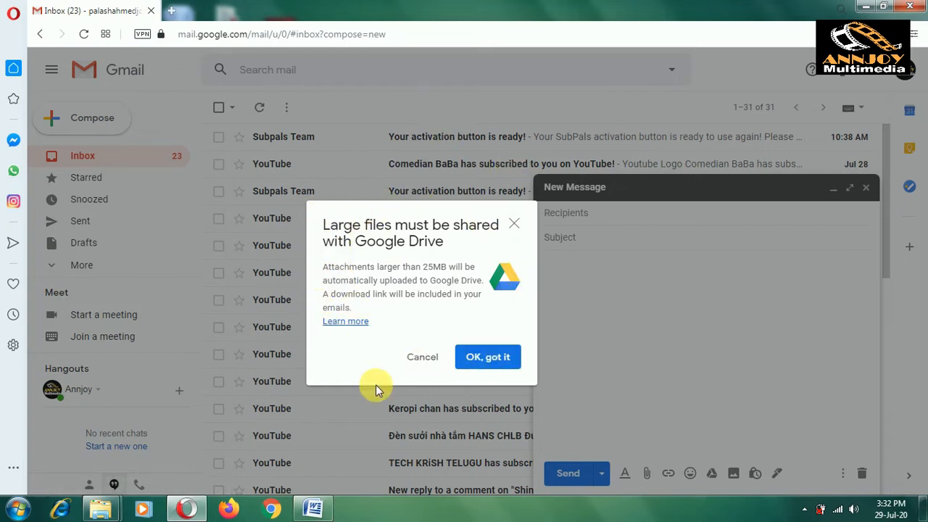
pyautogui.moveTo(279, 254)
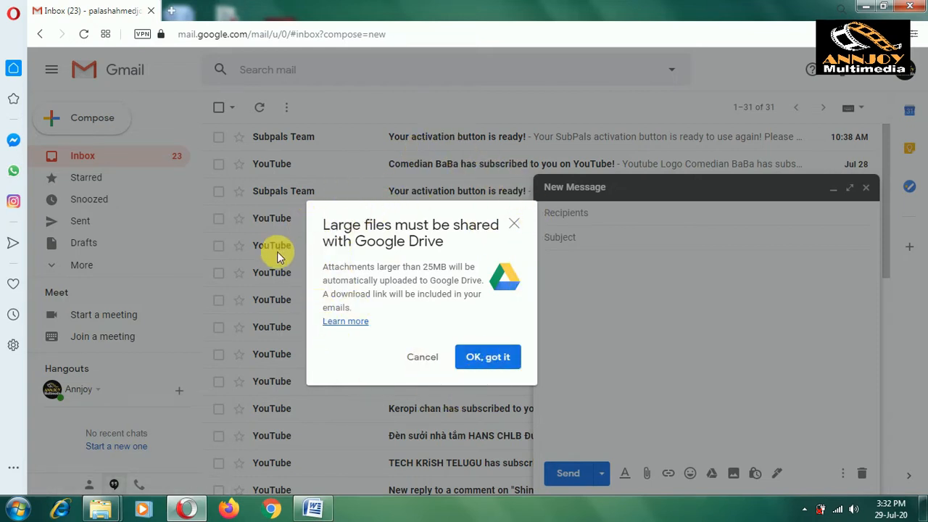
pyautogui.moveTo(437, 403)
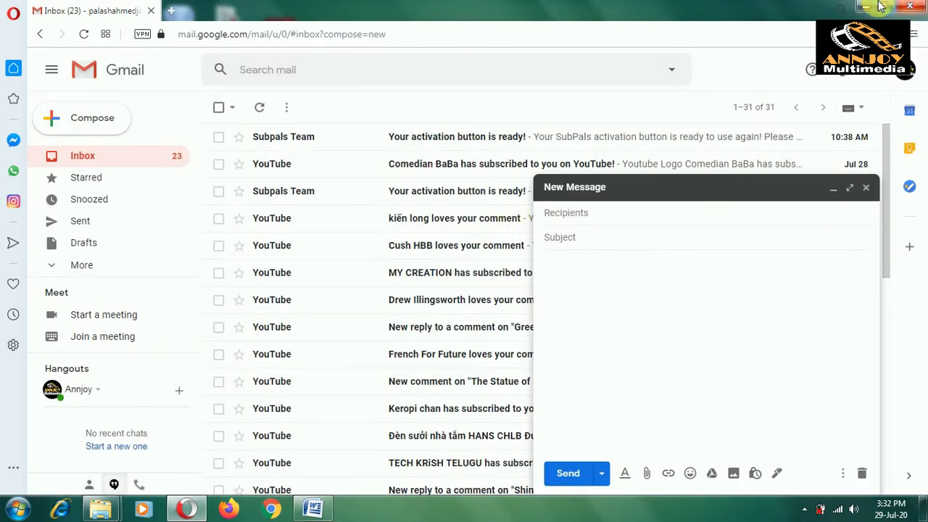
pyautogui.click(865, 6)
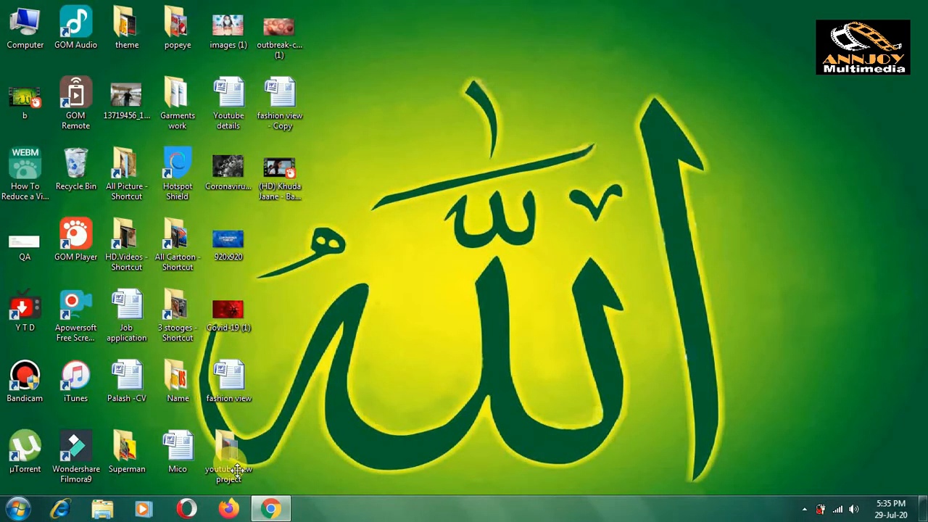
pyautogui.moveTo(300, 449)
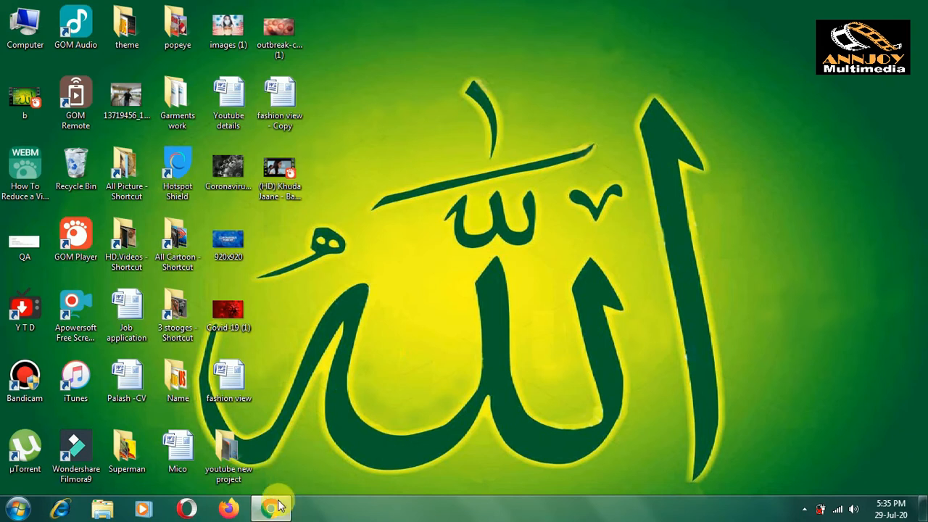
# - Launch Chrome and paste the Uptodown All Free Video Converter download URL into the address bar
pyautogui.click(270, 508)
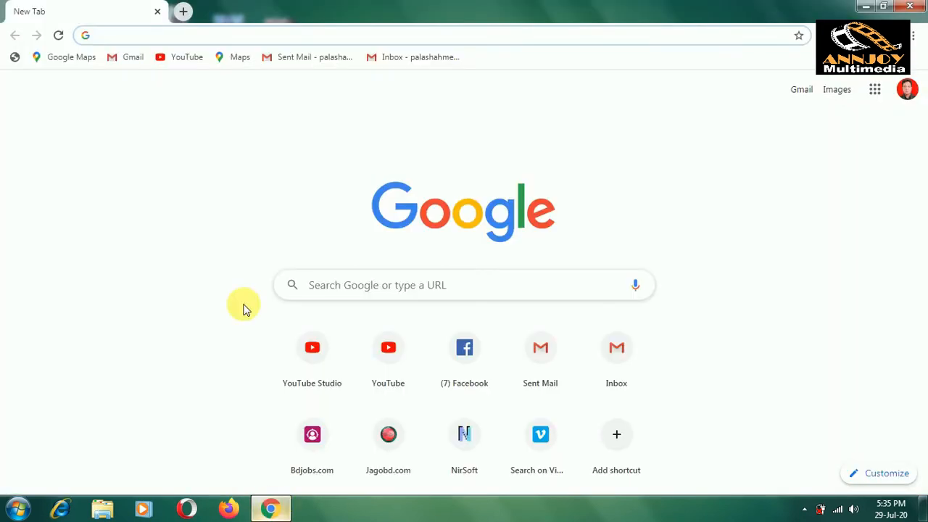
pyautogui.click(138, 35)
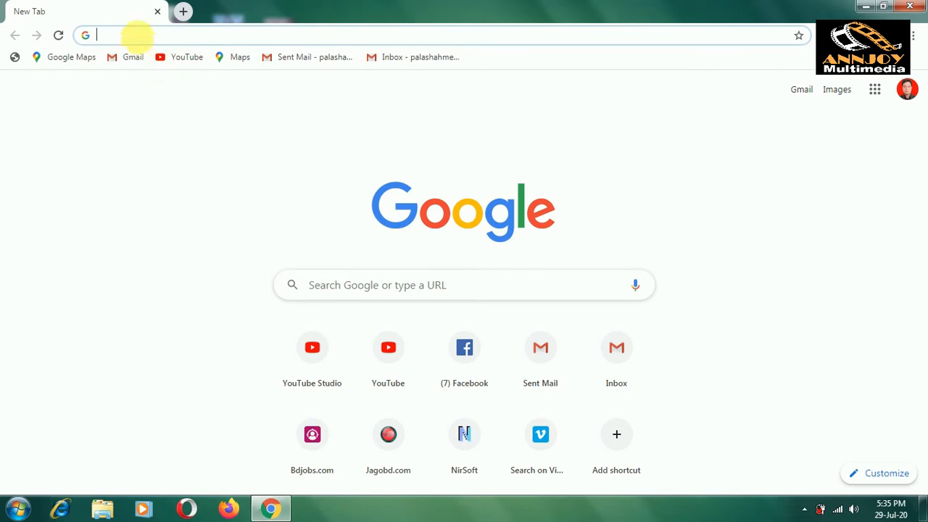
pyautogui.rightClick(138, 35)
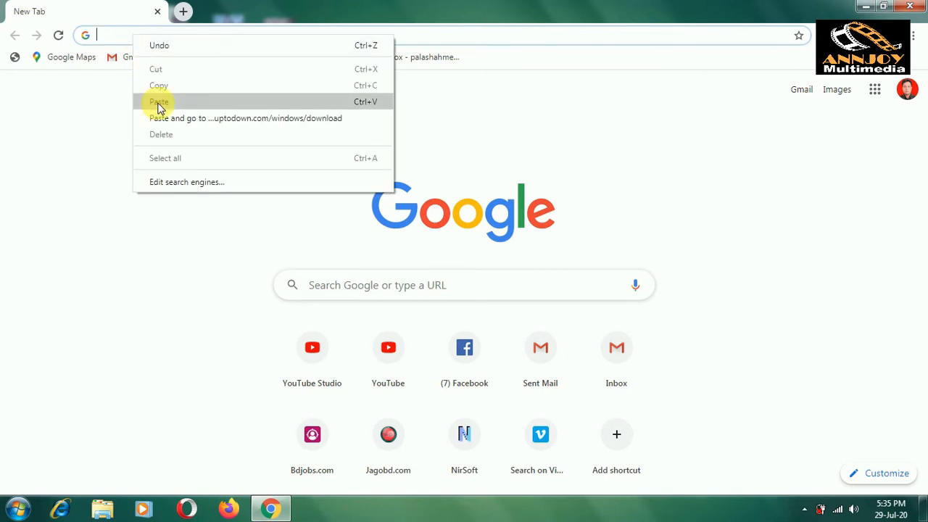
pyautogui.click(159, 101)
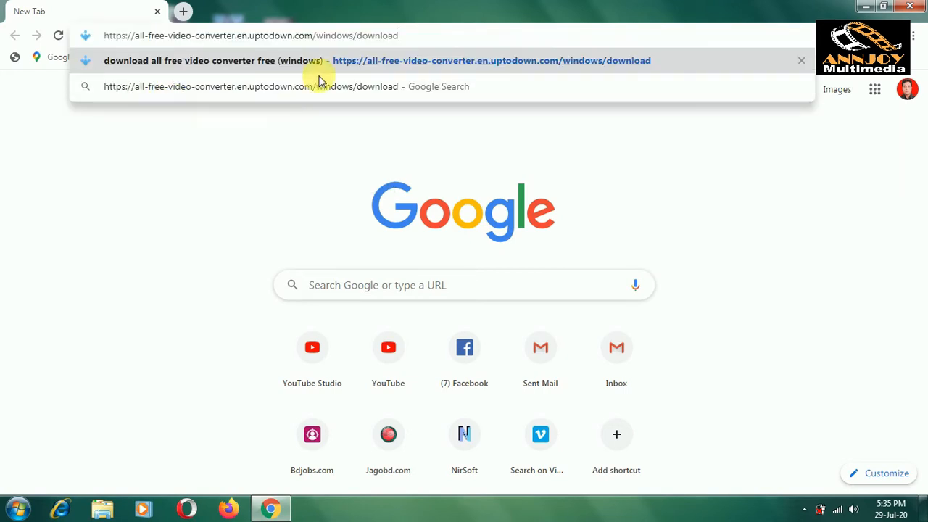
pyautogui.moveTo(94, 61)
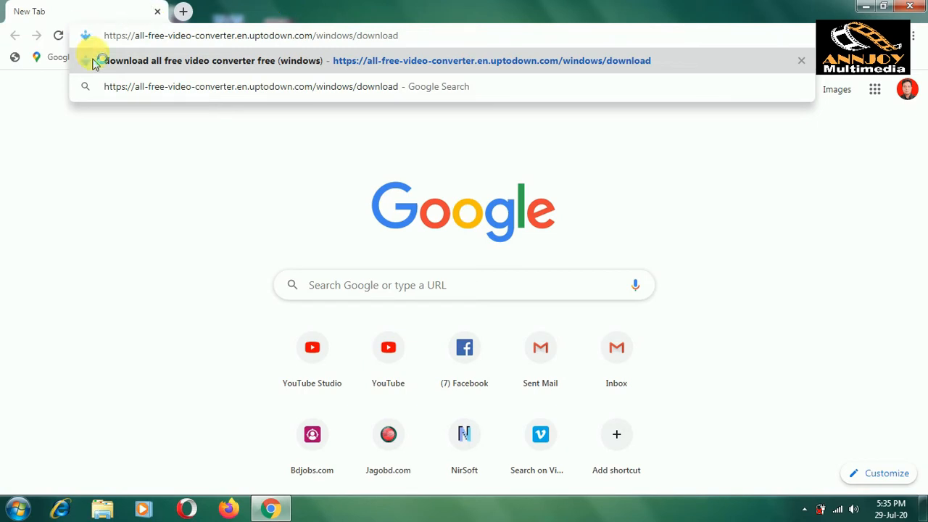
pyautogui.moveTo(207, 7)
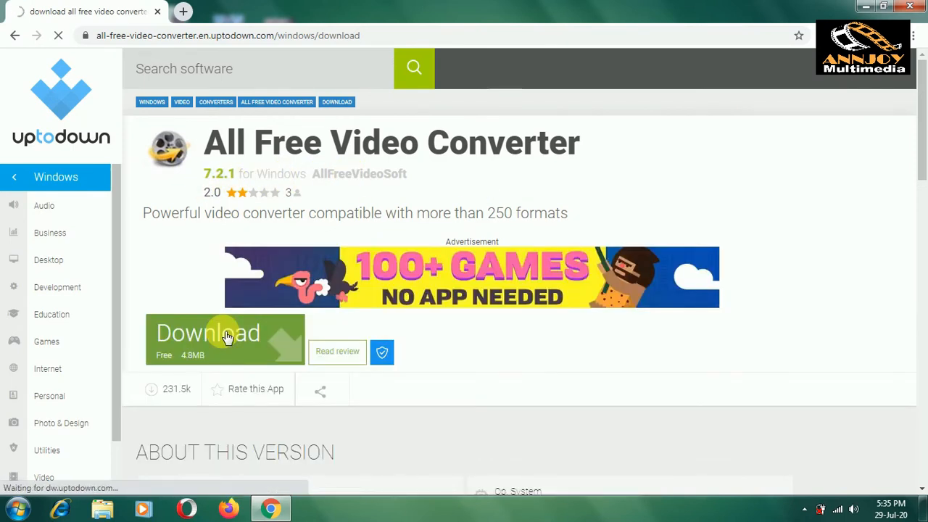
# - Download the 4.8 MB installer despite the harm warning, then close Chrome
pyautogui.click(225, 333)
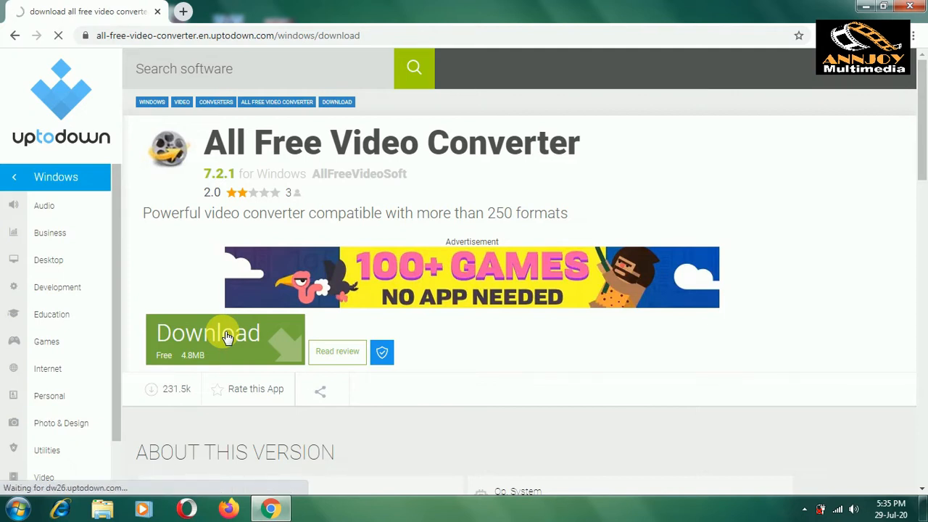
pyautogui.click(224, 333)
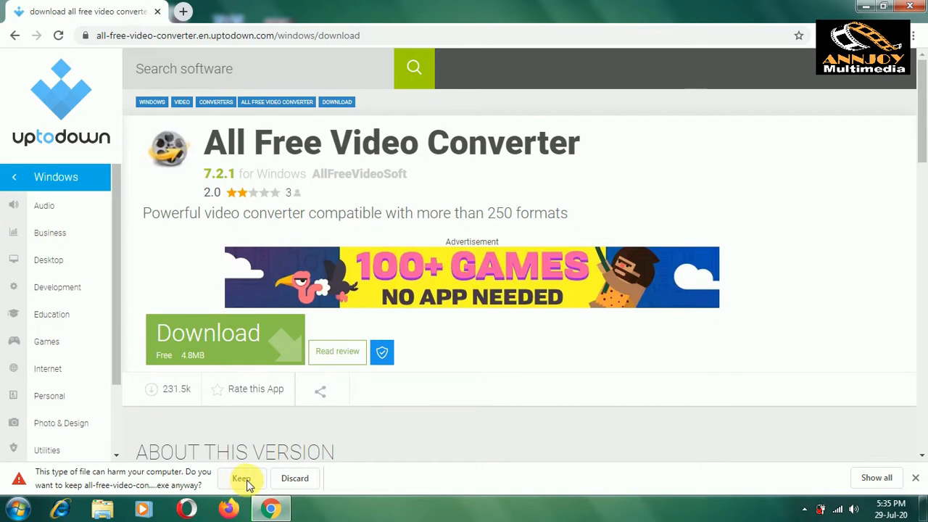
pyautogui.click(241, 478)
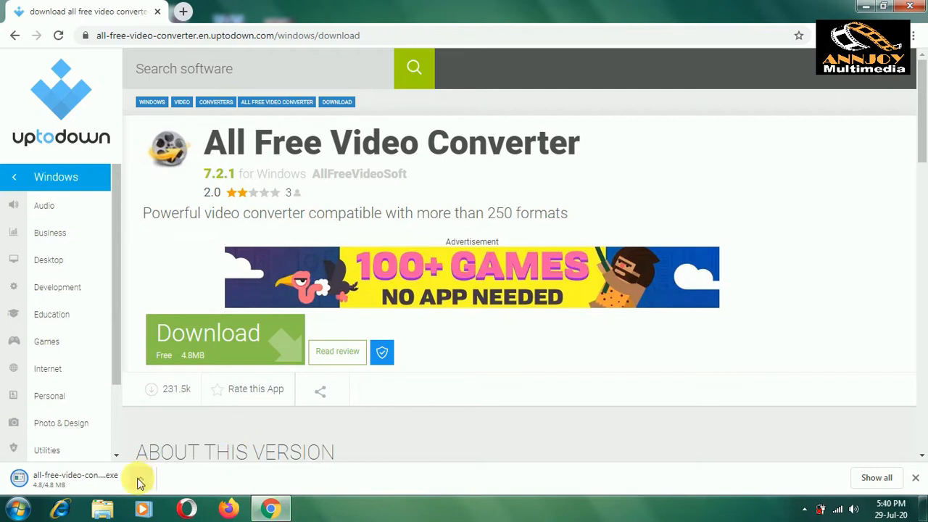
pyautogui.click(140, 477)
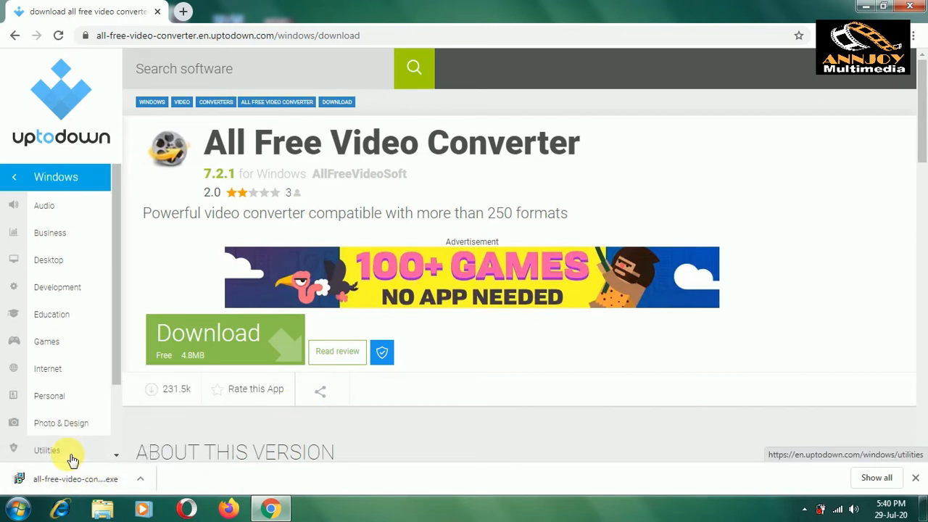
pyautogui.moveTo(620, 226)
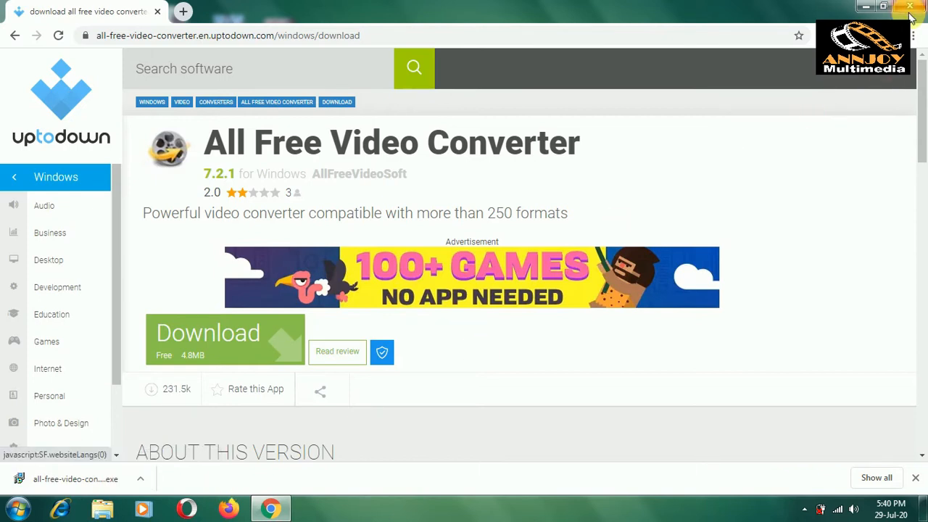
pyautogui.click(911, 6)
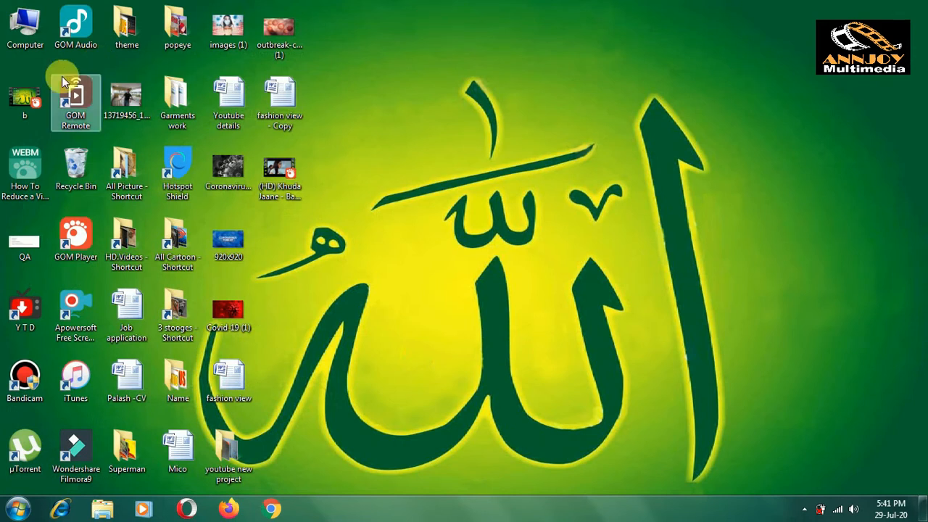
# - Browse via Computer to Downloads and run the all-free-video-converter installer
pyautogui.click(25, 27)
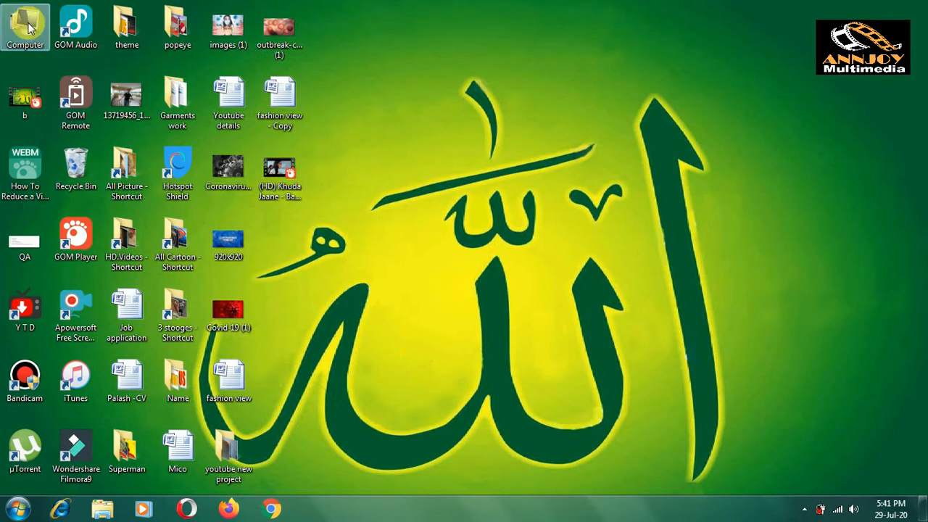
pyautogui.doubleClick(25, 26)
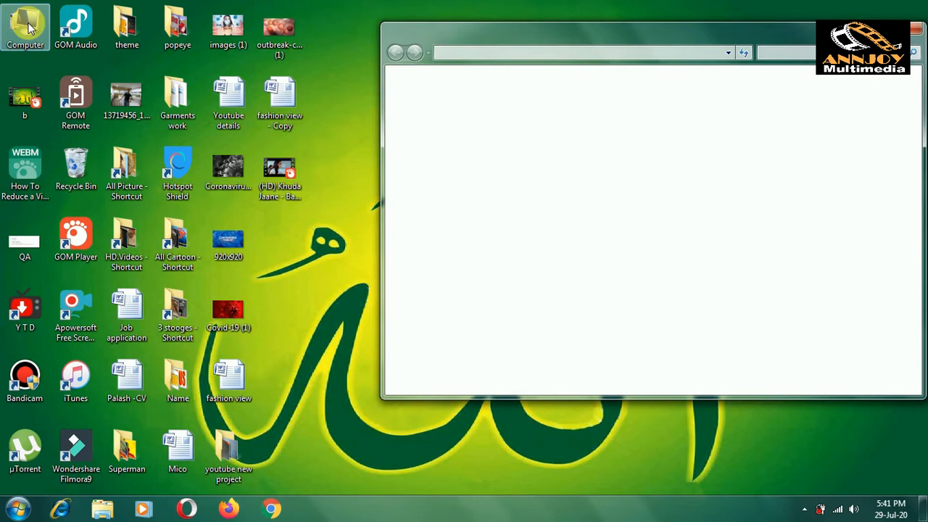
pyautogui.doubleClick(25, 26)
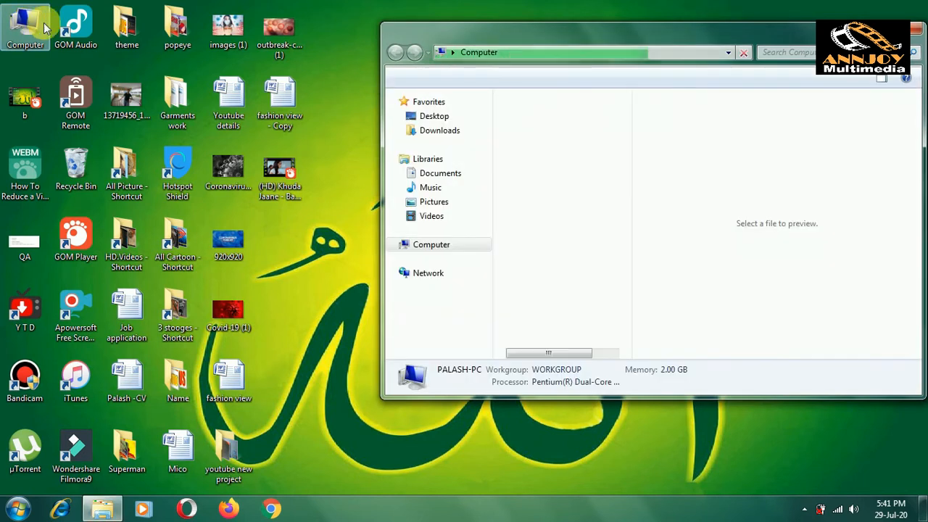
pyautogui.click(432, 245)
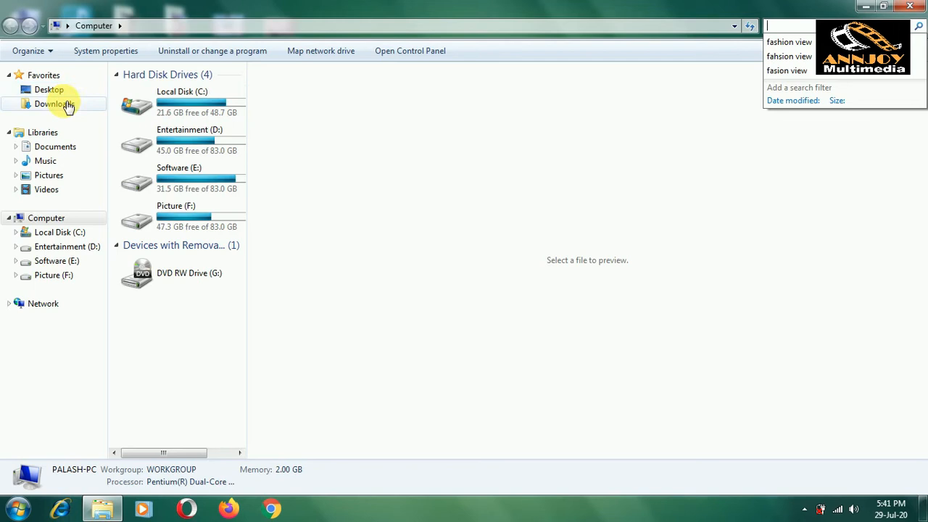
pyautogui.click(54, 104)
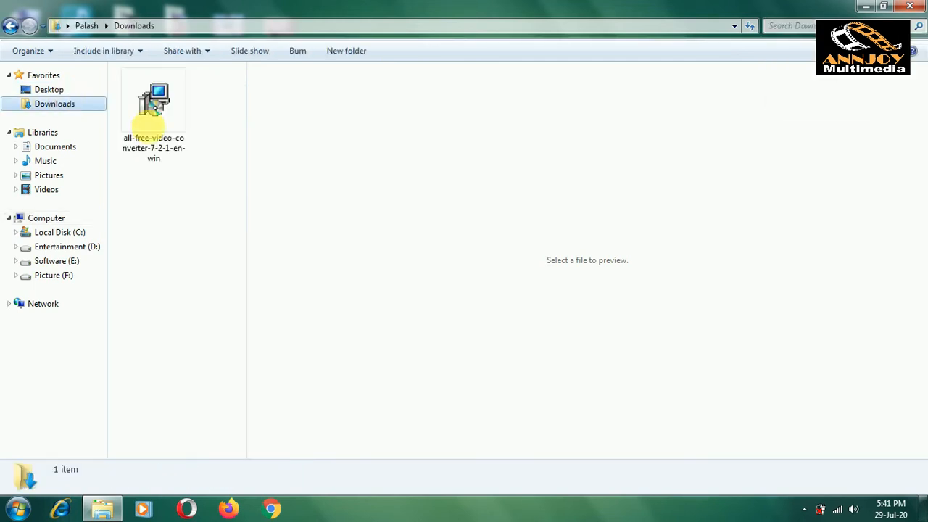
pyautogui.click(154, 102)
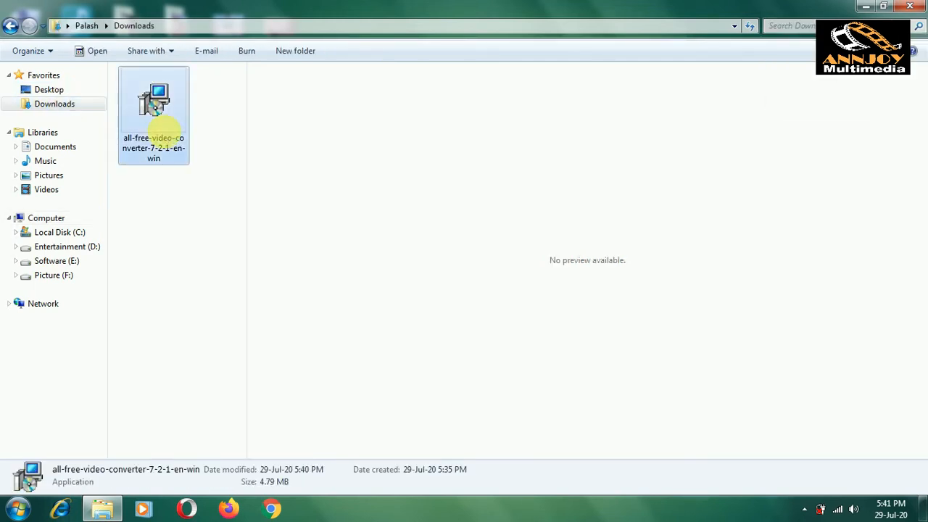
pyautogui.doubleClick(153, 102)
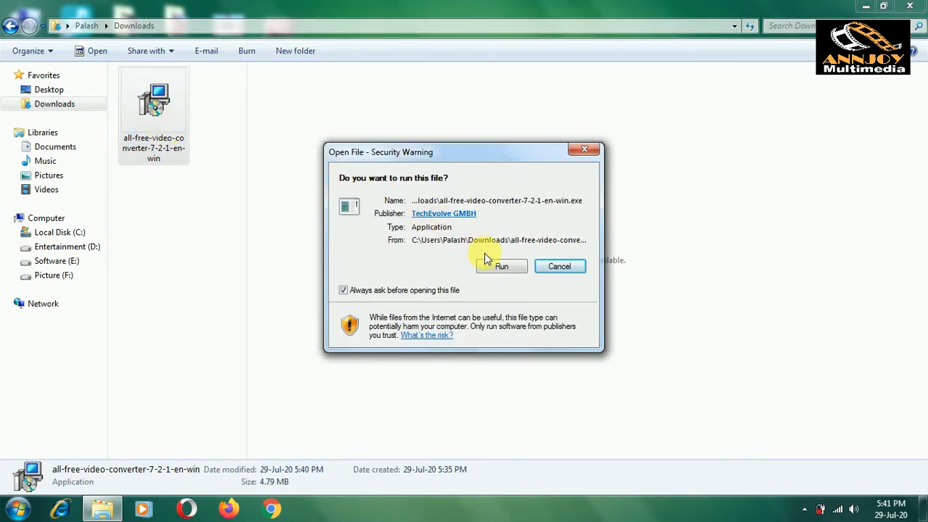
# - Allow the installer to run, keeping the default install folder and all three shortcut options
pyautogui.click(502, 266)
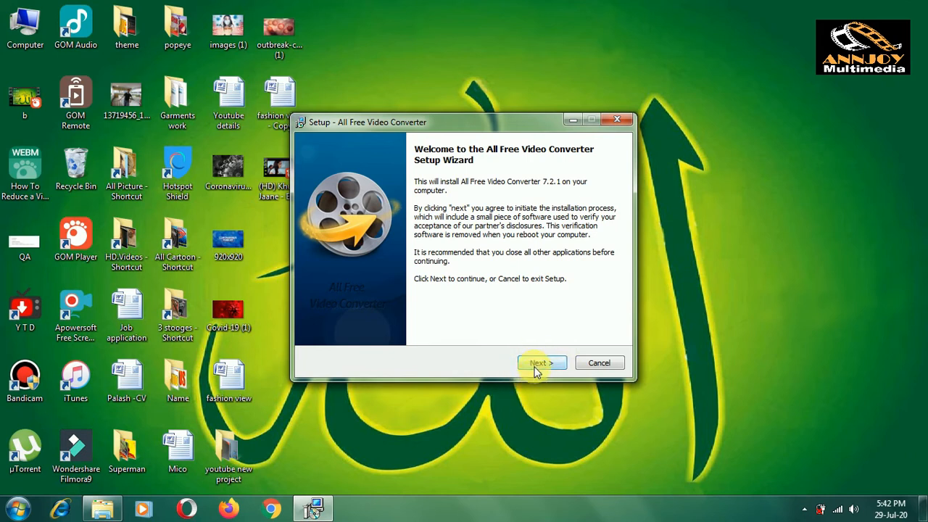
pyautogui.click(539, 363)
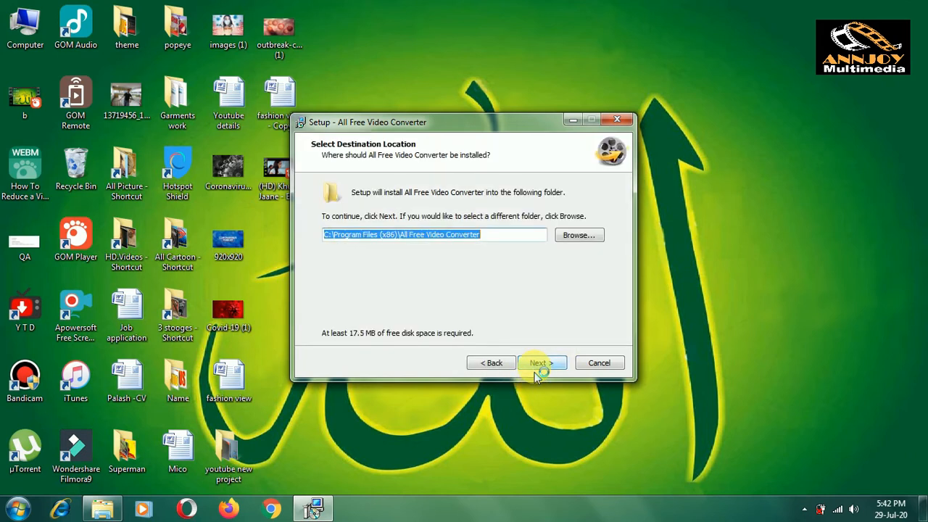
pyautogui.moveTo(544, 413)
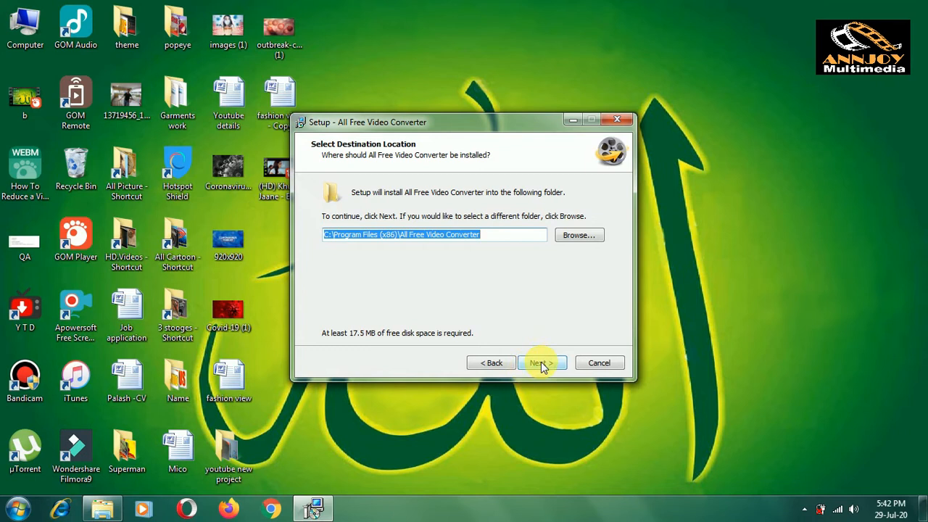
pyautogui.click(541, 363)
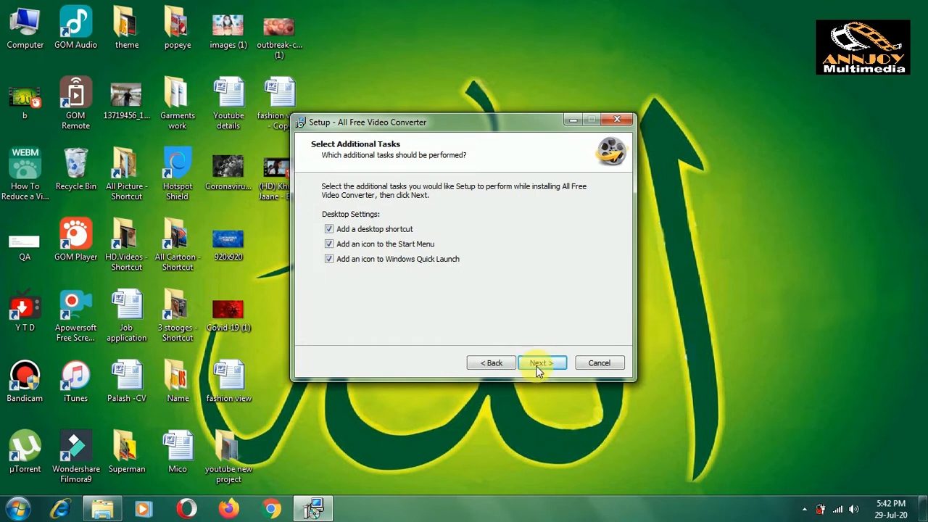
pyautogui.click(540, 362)
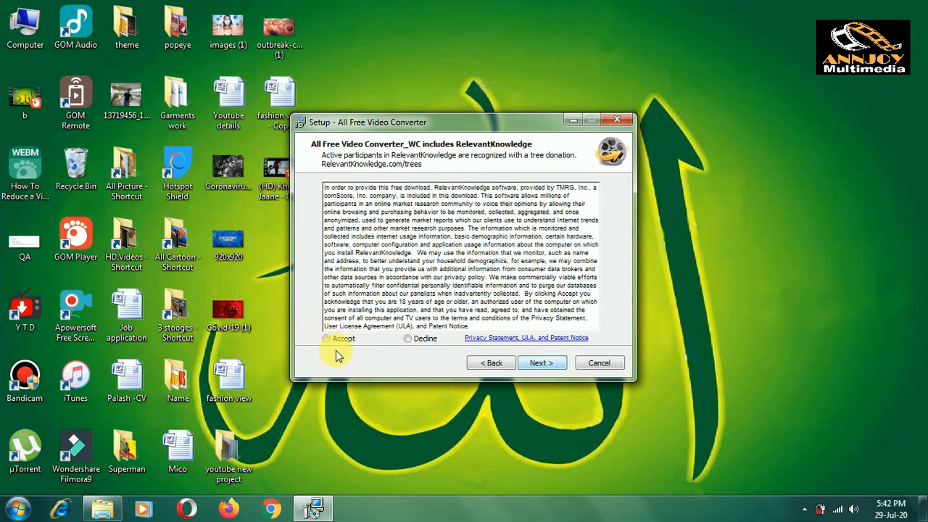
pyautogui.moveTo(401, 387)
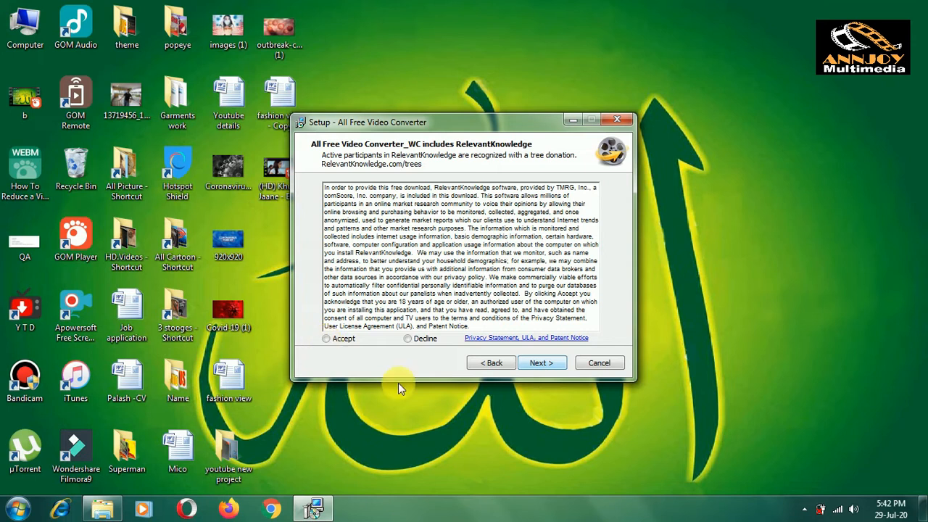
# - Choose Accept on the RelevantKnowledge offer and continue to the Ready to Install page
pyautogui.click(326, 338)
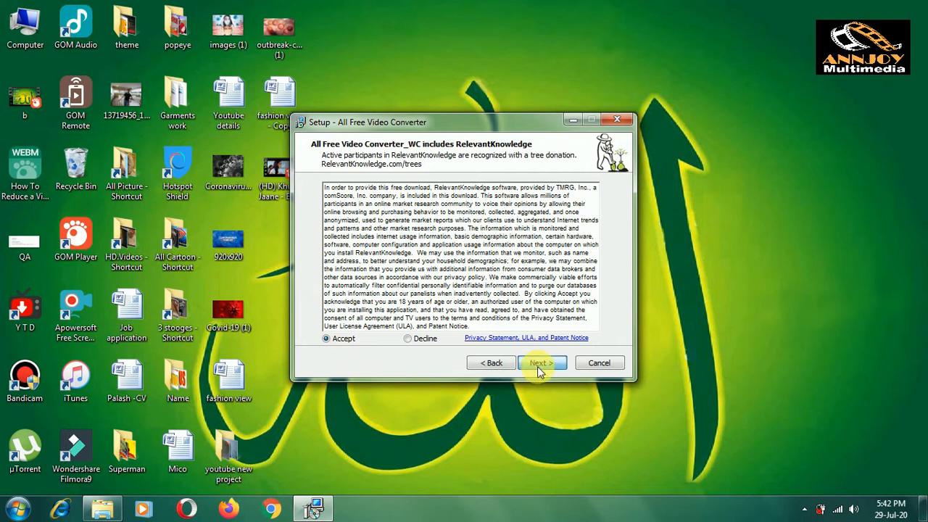
pyautogui.click(539, 362)
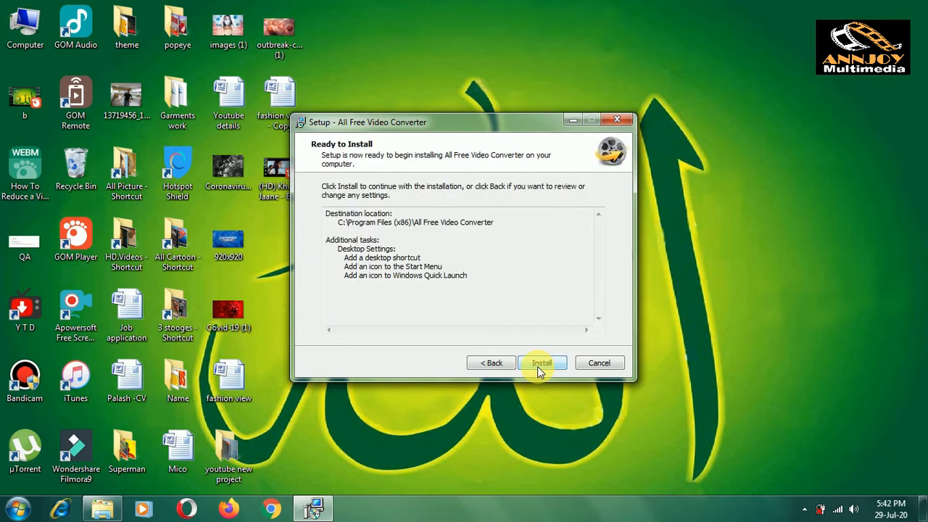
# - Start the All Free Video Converter installation and wait for the Short Survey page
pyautogui.click(542, 363)
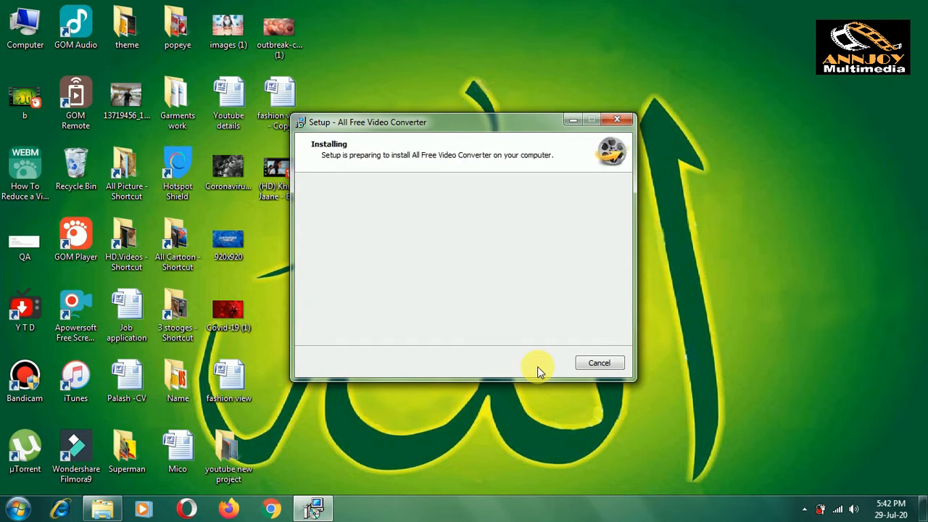
pyautogui.moveTo(551, 415)
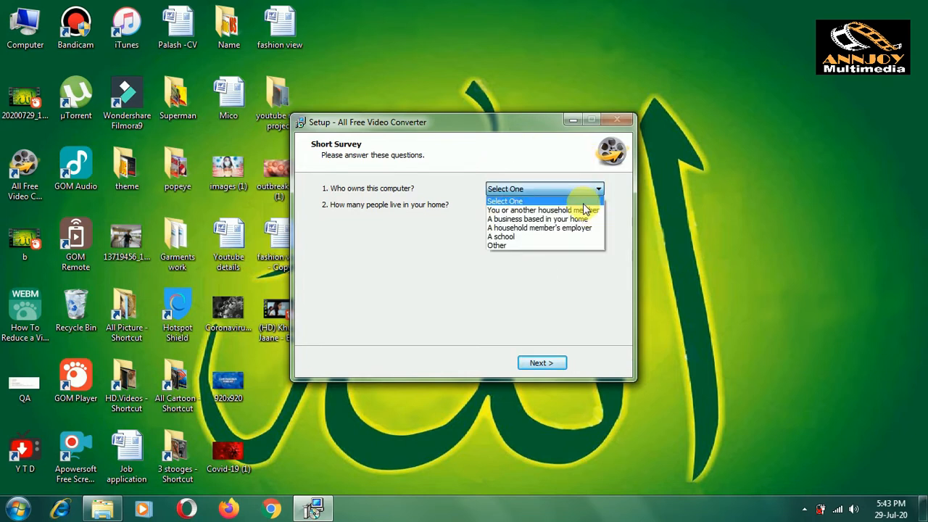
# - Answer the survey, untick 'Launch All Free Video Converter', and finish setup
pyautogui.click(543, 210)
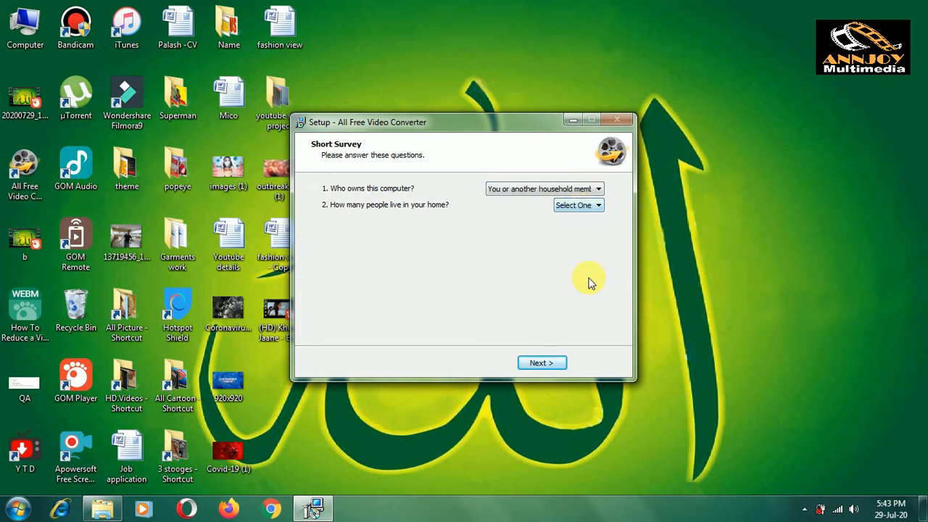
pyautogui.moveTo(550, 321)
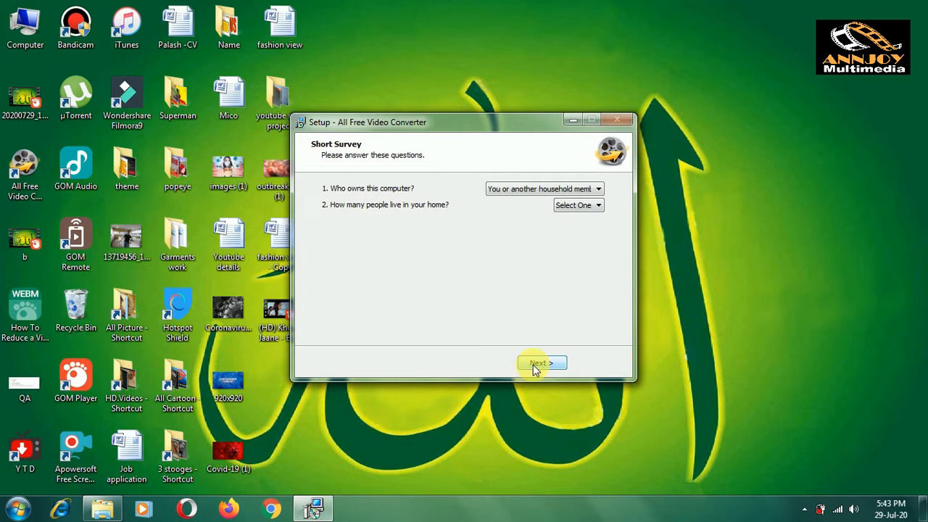
pyautogui.click(540, 363)
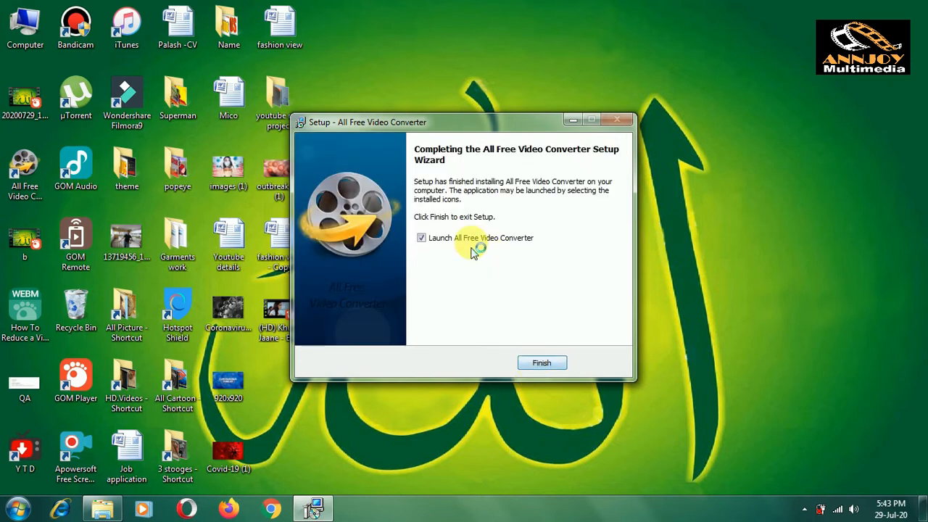
pyautogui.click(422, 238)
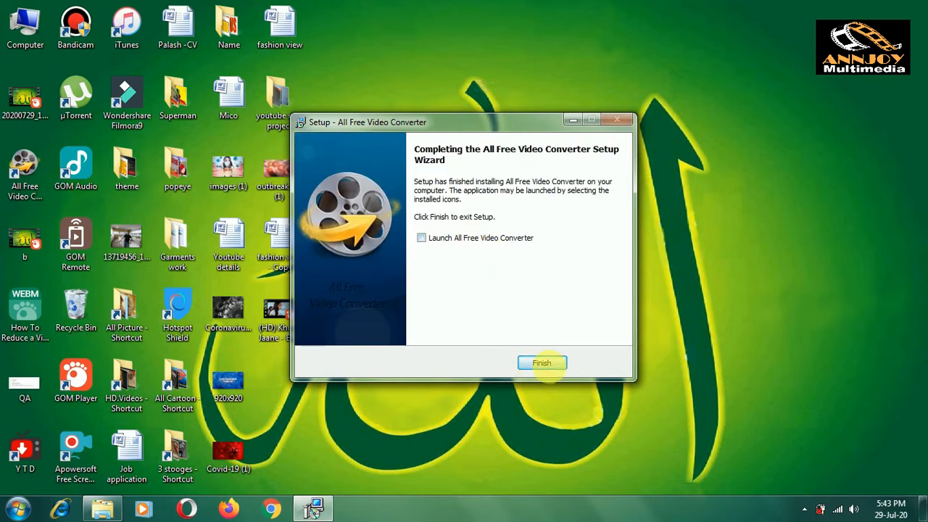
pyautogui.click(541, 363)
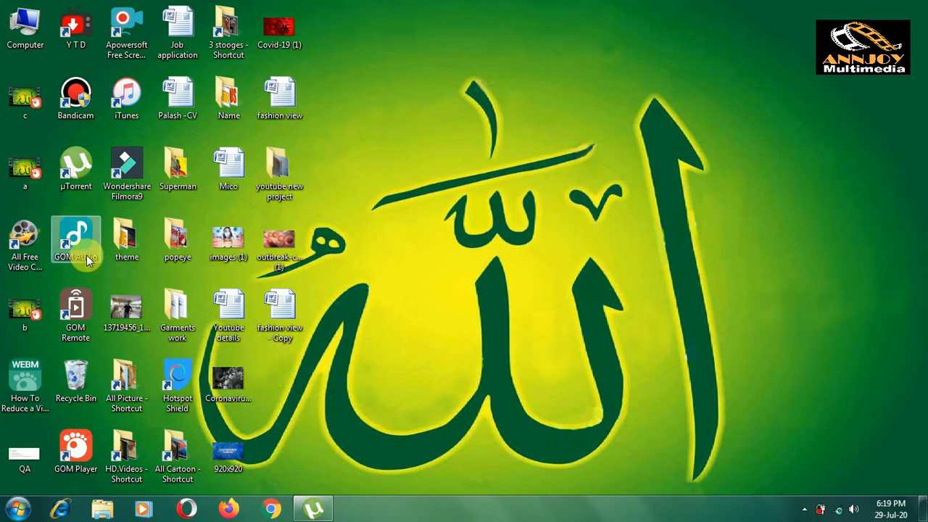
# - Launch All Free Video Converter from its desktop shortcut
pyautogui.click(25, 243)
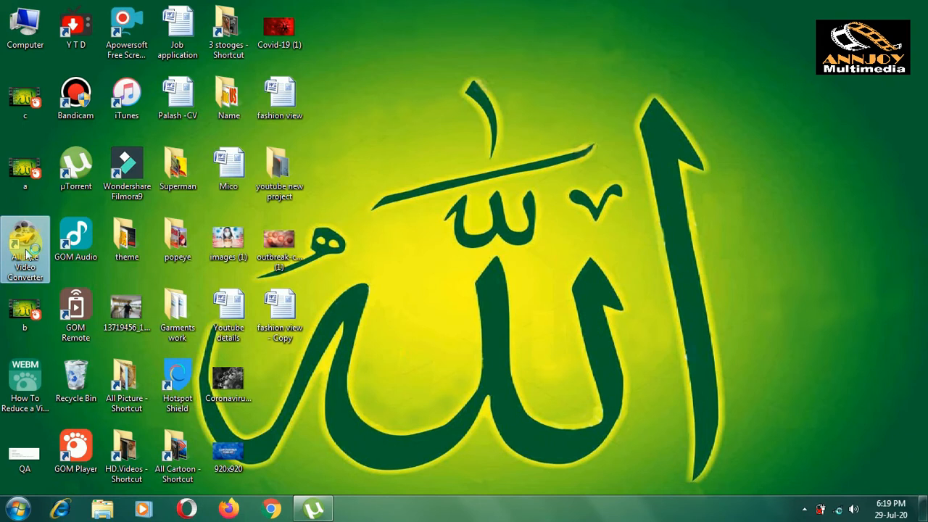
pyautogui.doubleClick(25, 239)
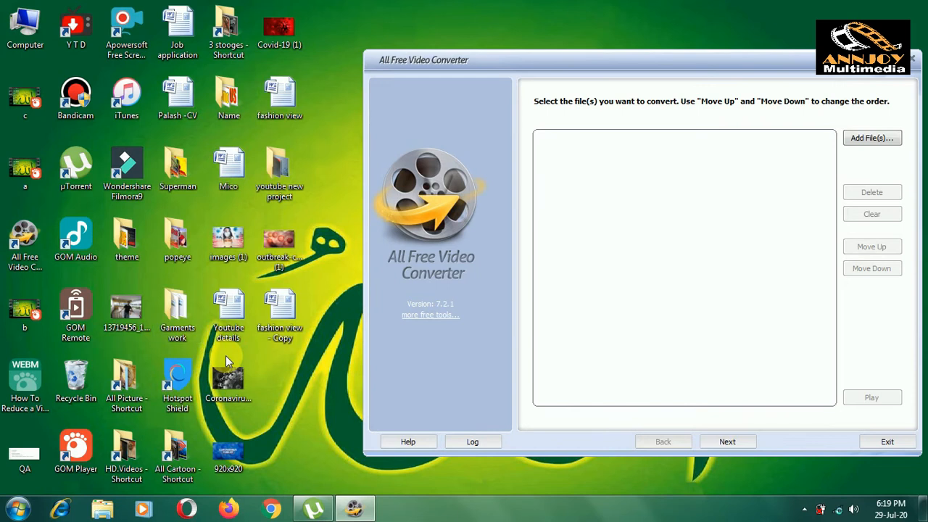
pyautogui.moveTo(714, 255)
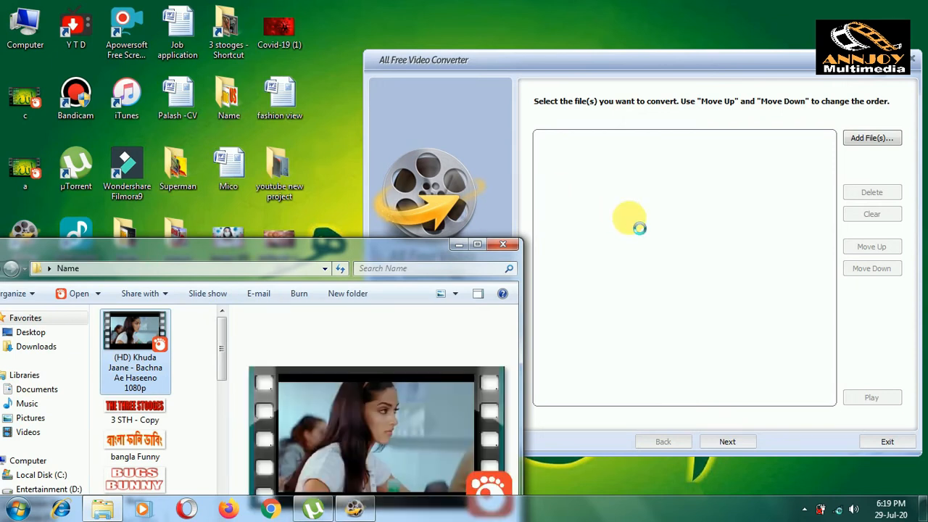
# - Drop the 1080p Khuda Jaane video into the list and go to output settings
pyautogui.click(872, 138)
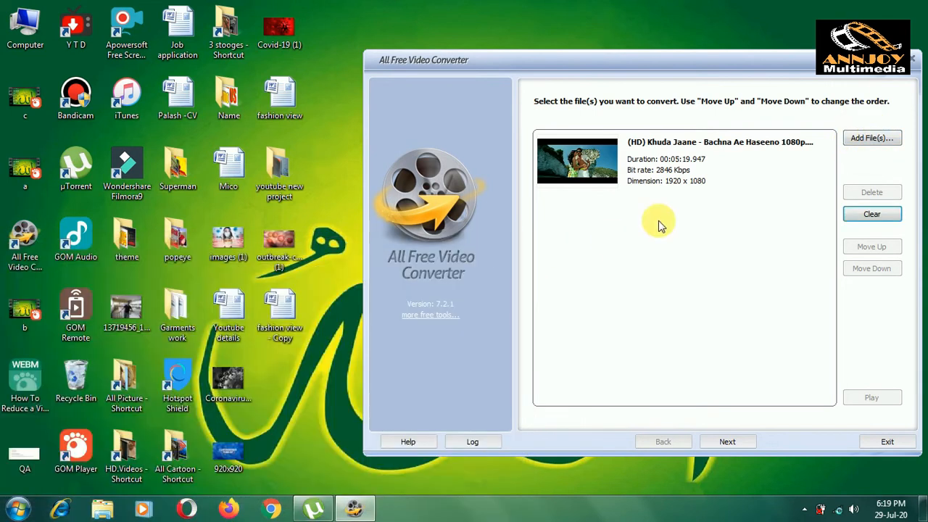
pyautogui.moveTo(671, 435)
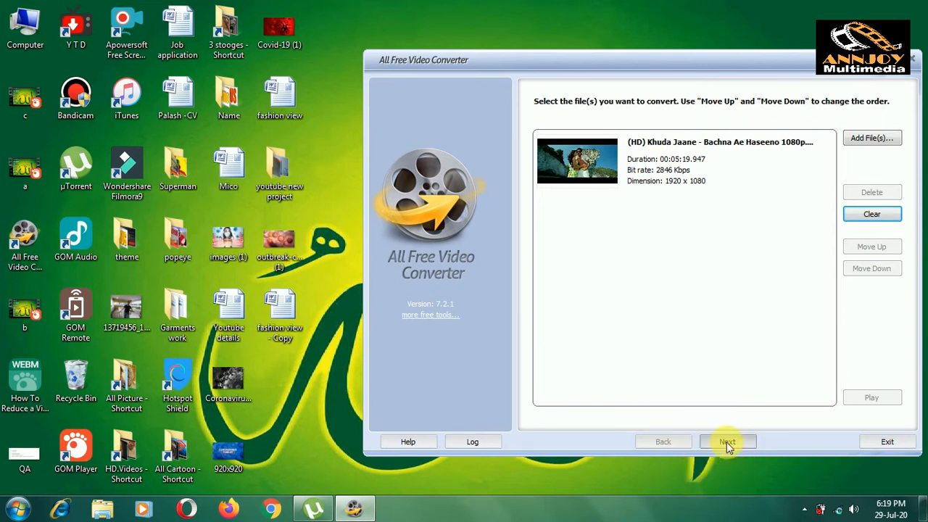
pyautogui.click(727, 442)
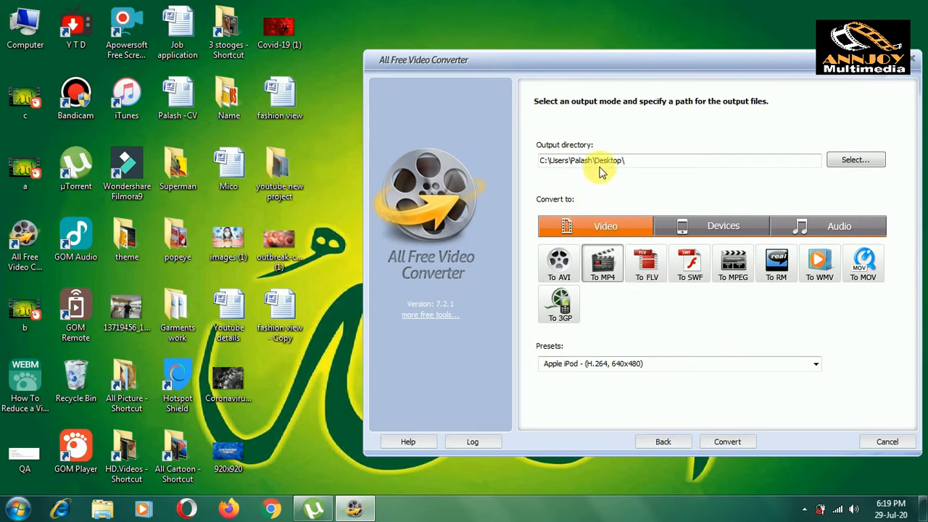
pyautogui.moveTo(626, 139)
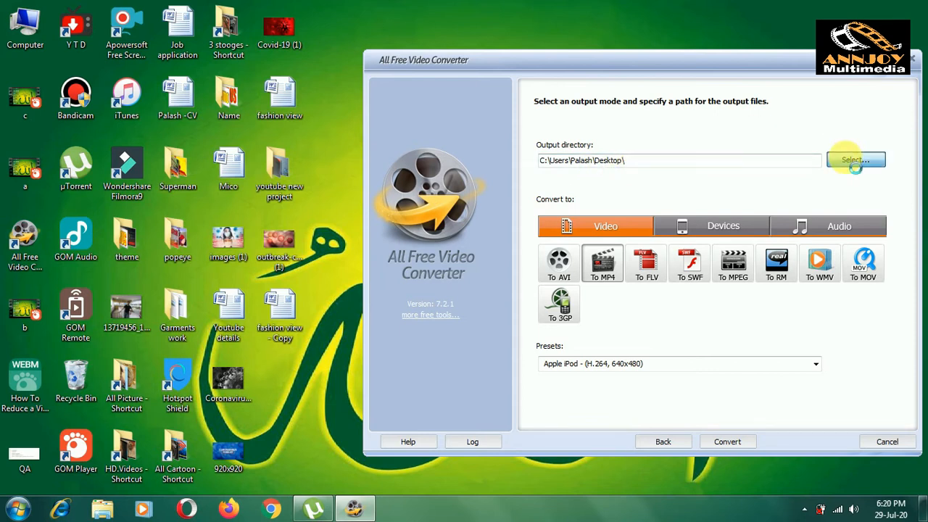
# - Confirm Desktop as the output folder via Select... in Browse For Folder
pyautogui.click(856, 159)
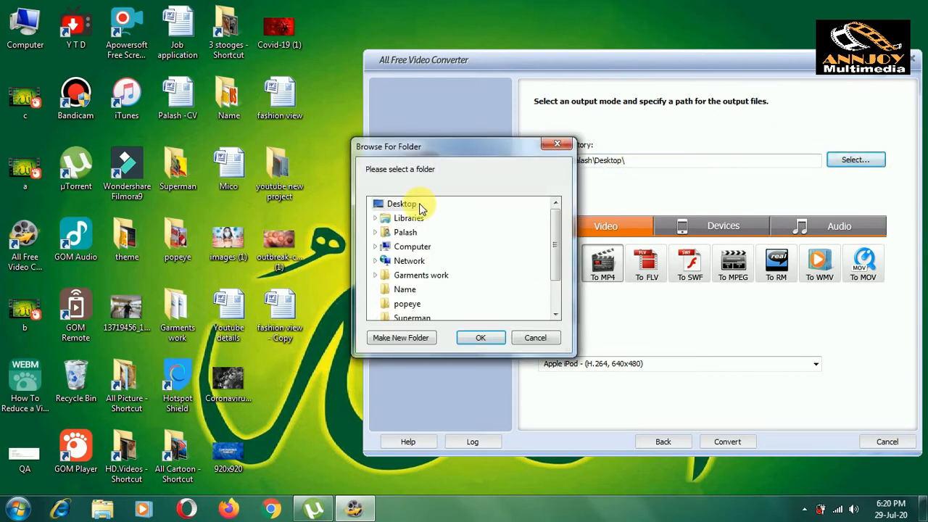
pyautogui.moveTo(401, 204)
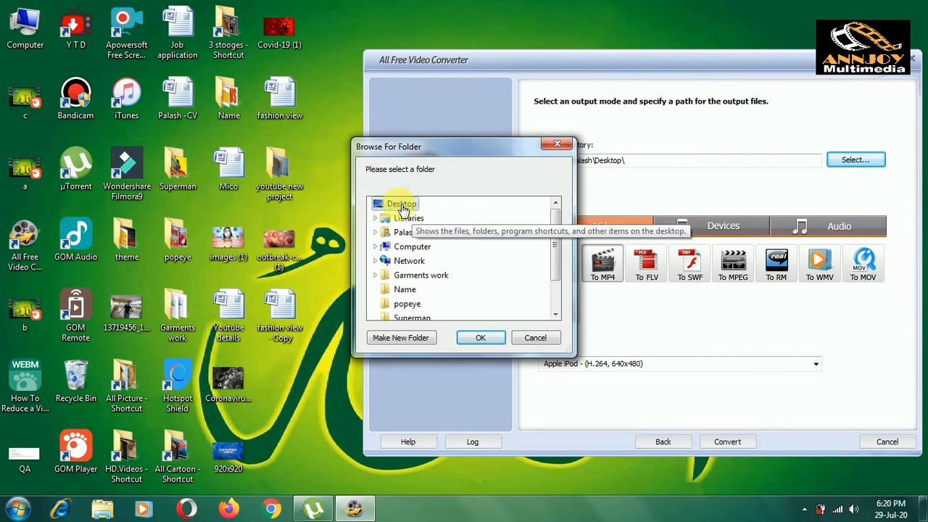
pyautogui.moveTo(407, 210)
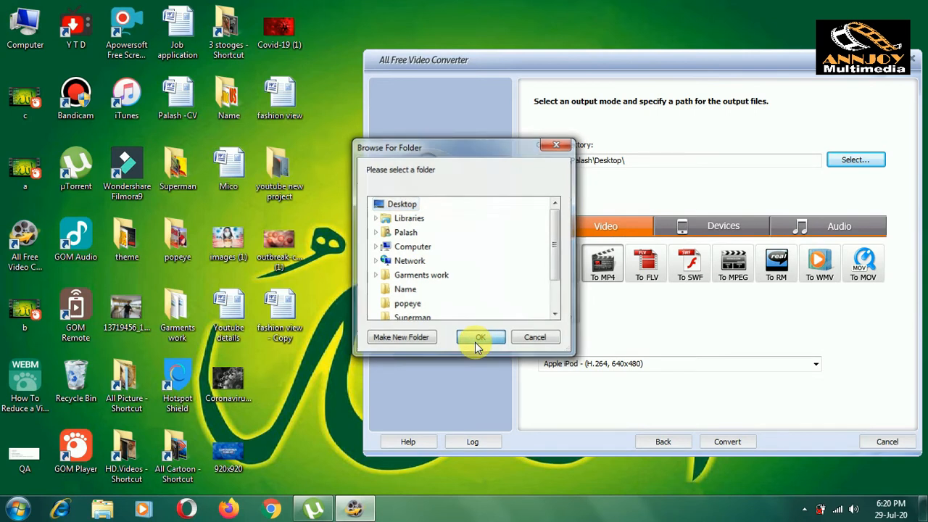
pyautogui.click(480, 336)
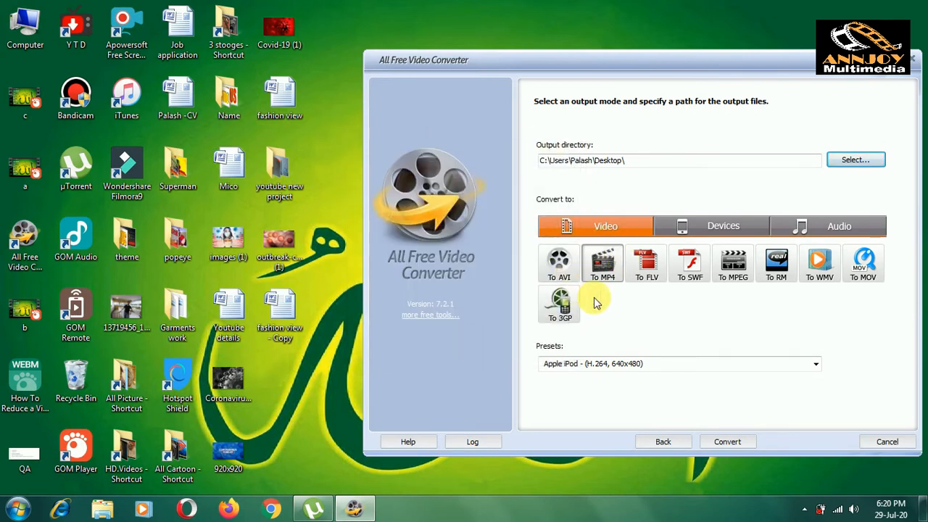
pyautogui.moveTo(751, 310)
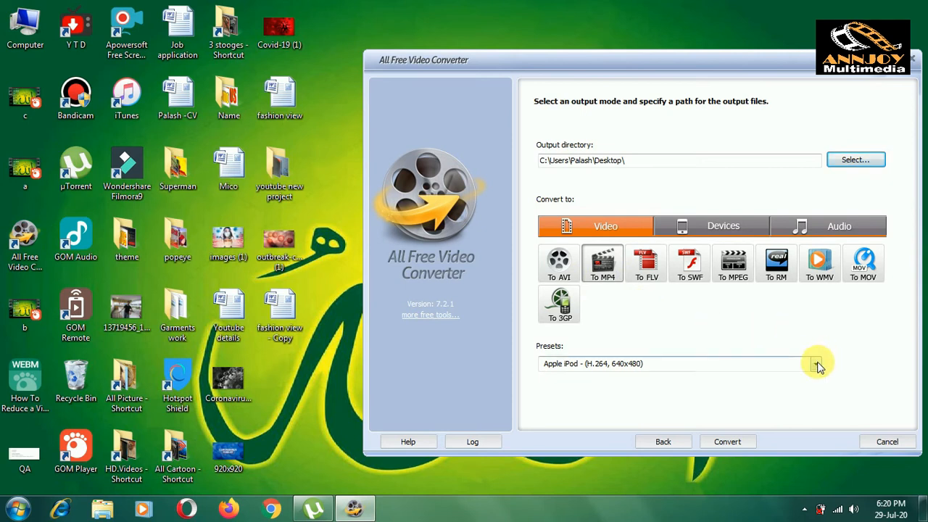
# - Choose the Apple iPod (H.264, 320x240) MP4 preset and start converting
pyautogui.click(815, 363)
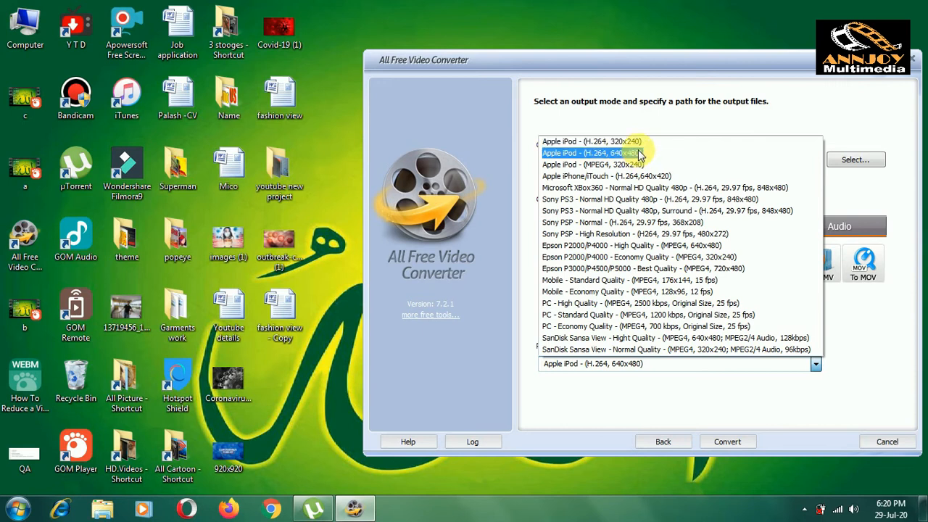
pyautogui.click(592, 152)
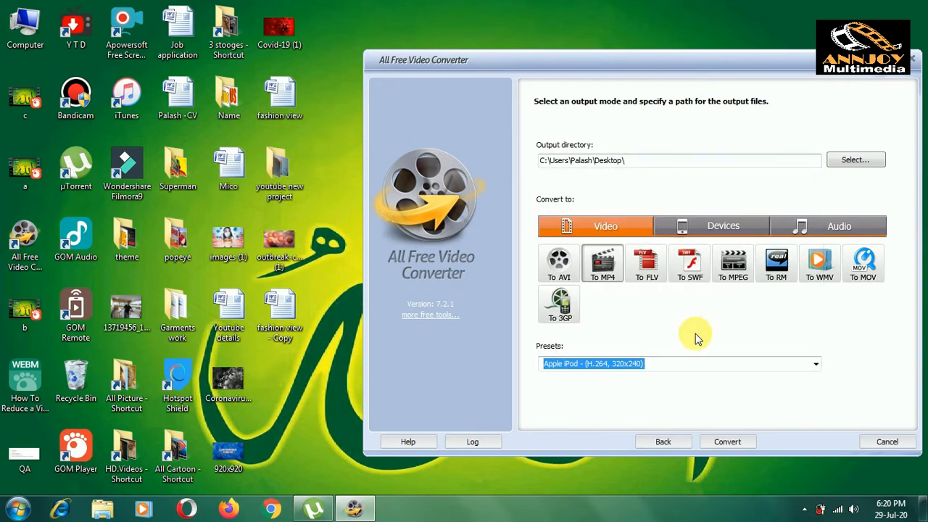
pyautogui.moveTo(730, 435)
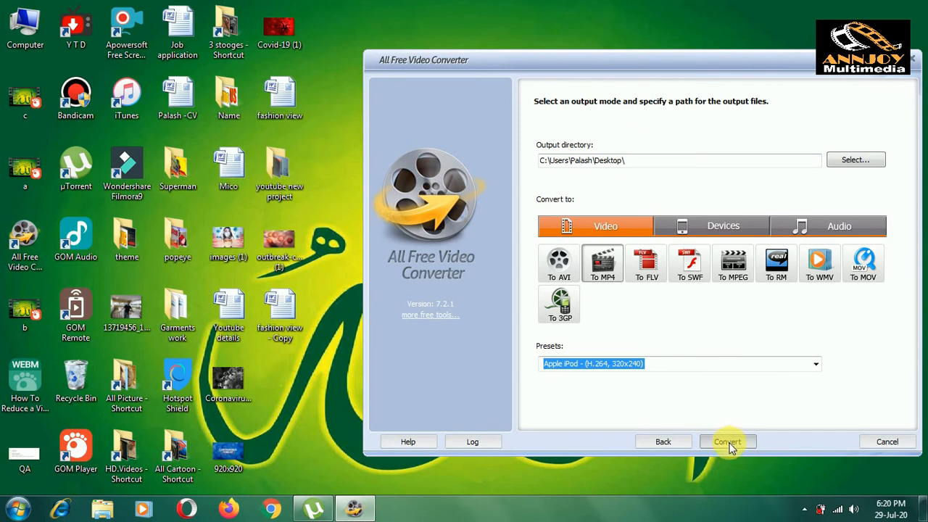
pyautogui.click(727, 442)
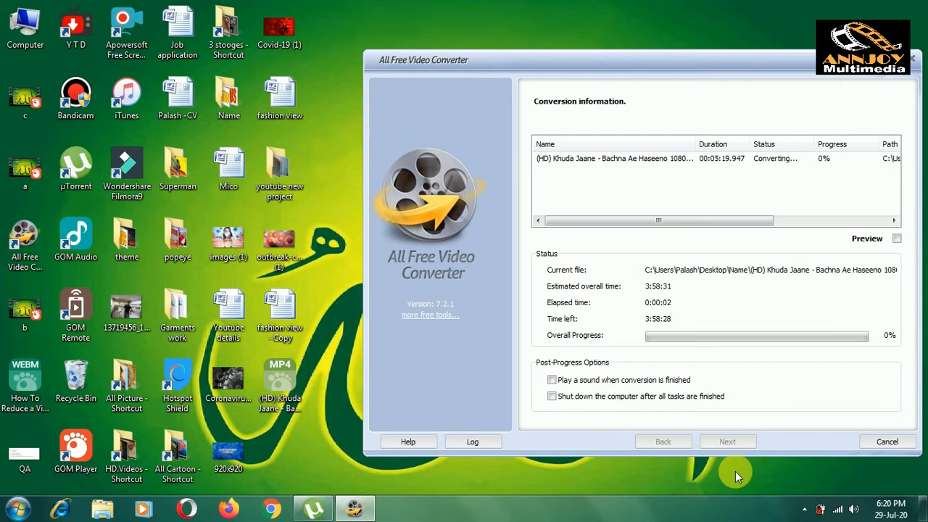
pyautogui.moveTo(728, 470)
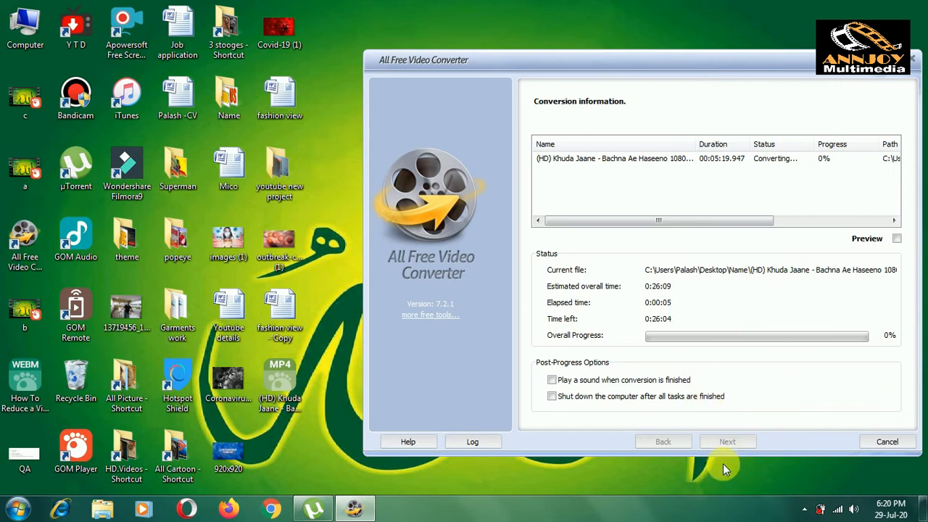
pyautogui.moveTo(740, 486)
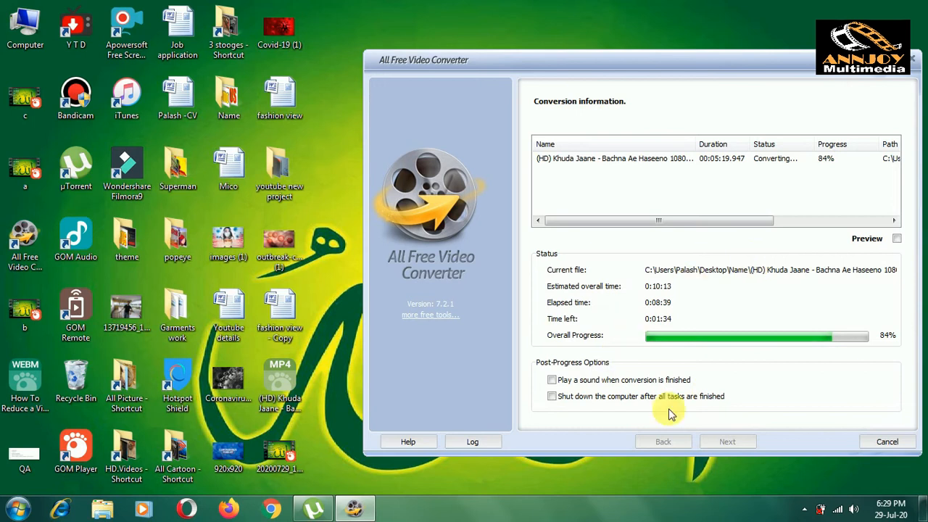
pyautogui.moveTo(838, 410)
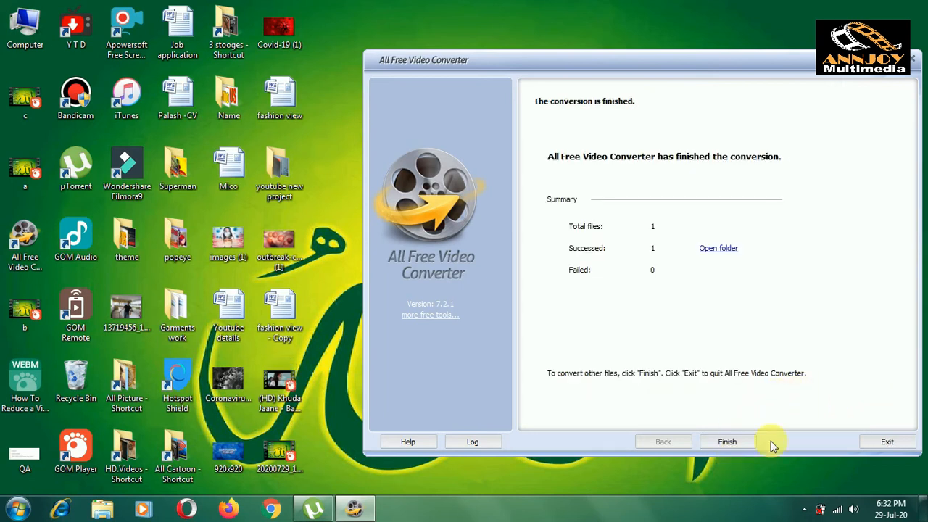
pyautogui.moveTo(736, 419)
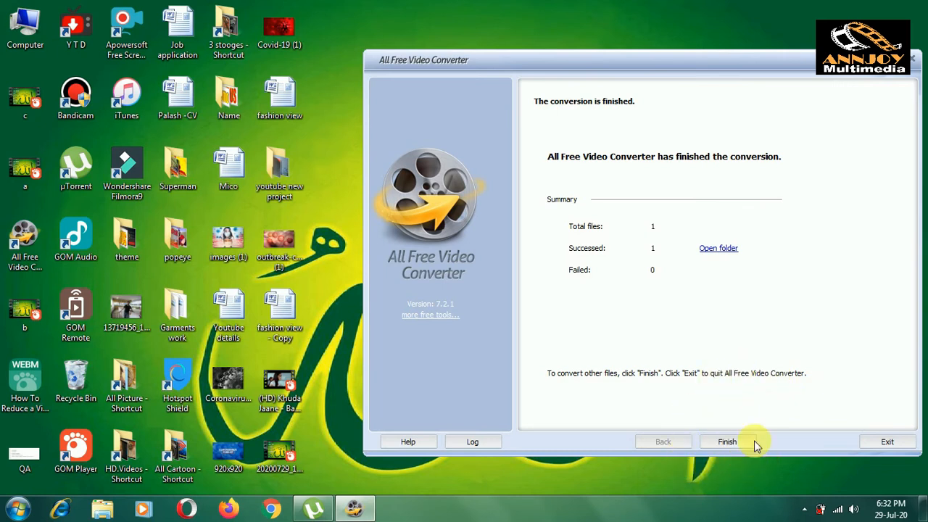
pyautogui.click(888, 442)
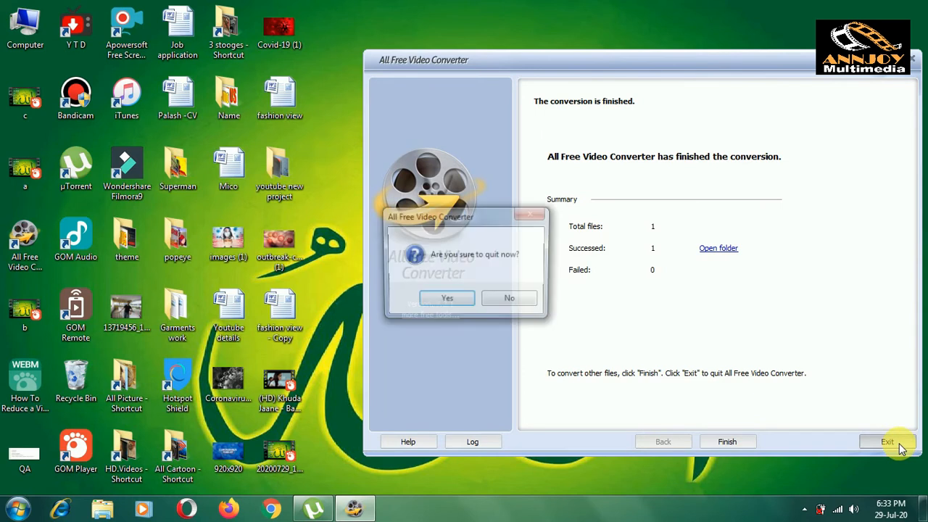
pyautogui.click(447, 298)
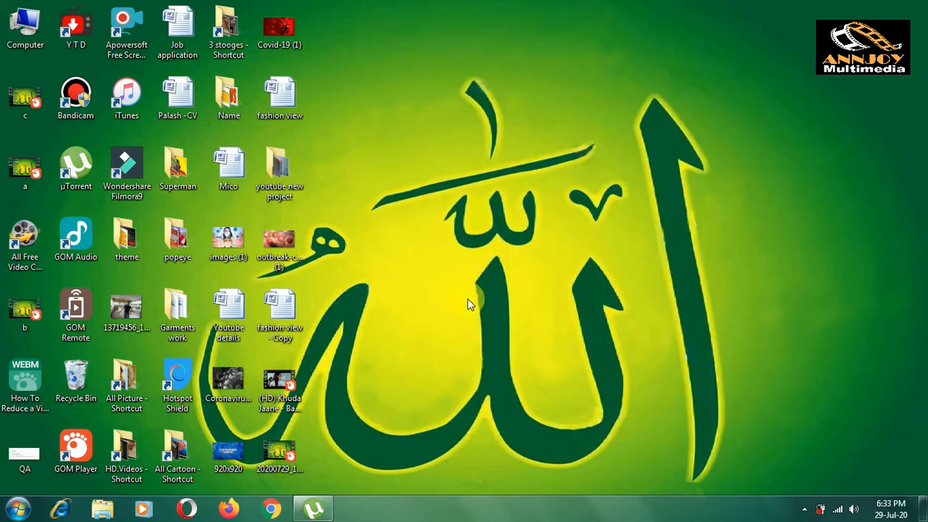
pyautogui.click(279, 316)
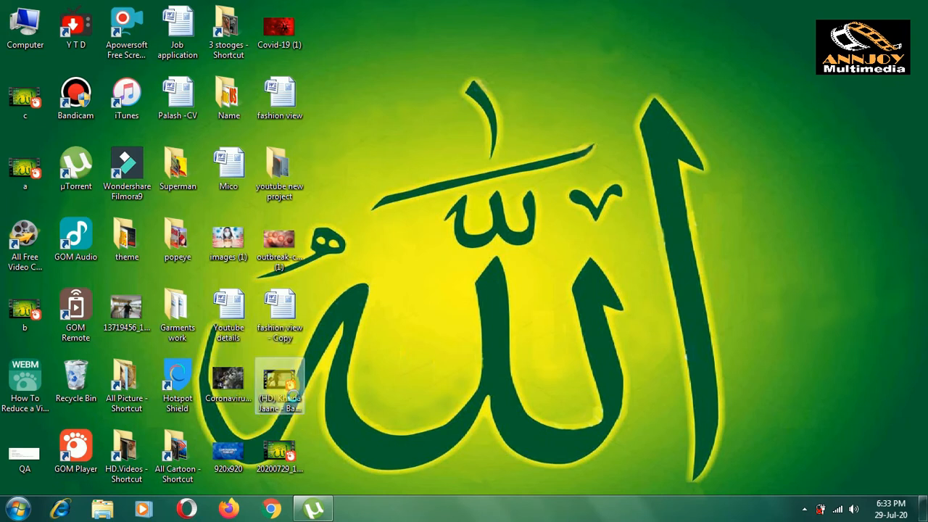
pyautogui.rightClick(279, 381)
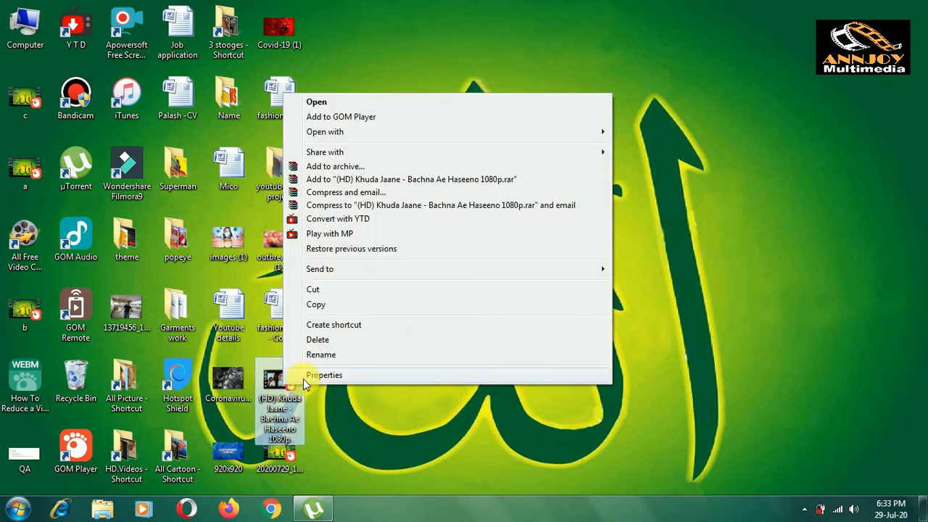
pyautogui.click(324, 375)
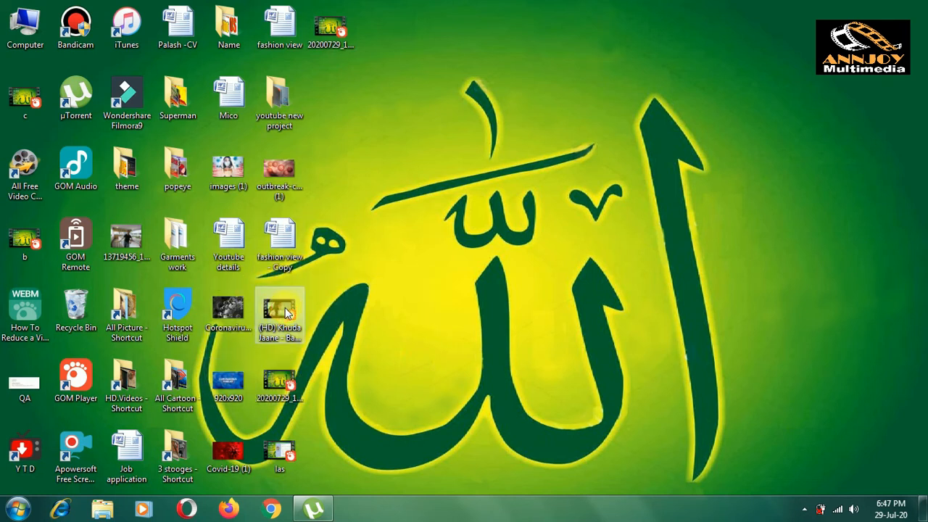
pyautogui.click(280, 315)
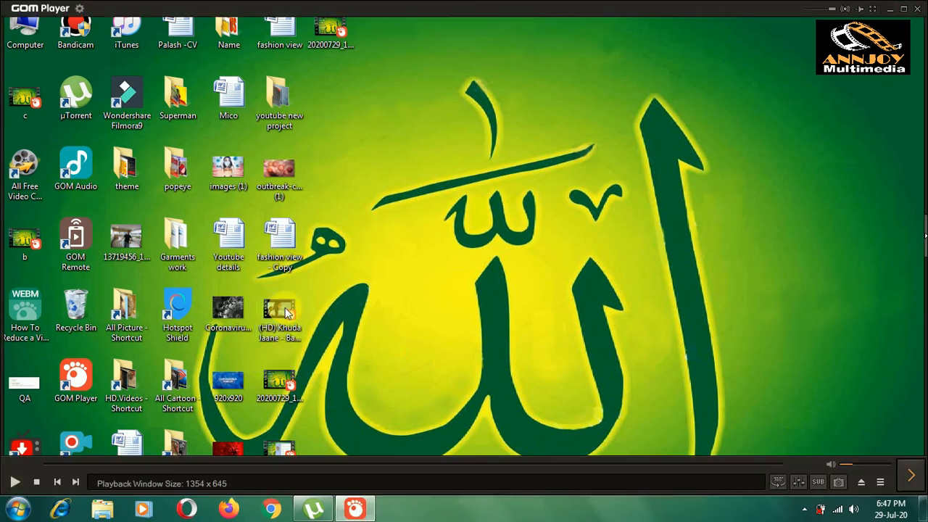
pyautogui.doubleClick(280, 311)
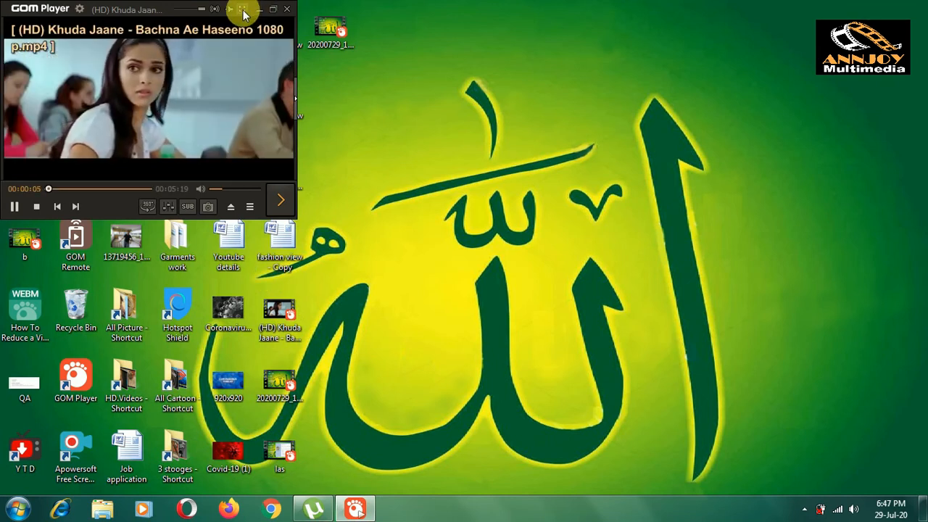
pyautogui.click(244, 8)
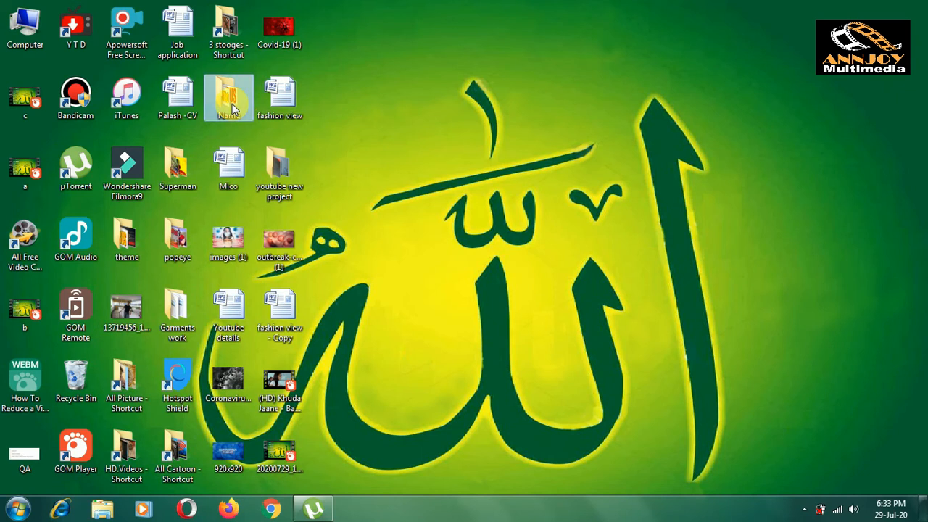
# - Check the original 1080p video's size (113 MB) in Properties, then close it
pyautogui.doubleClick(228, 98)
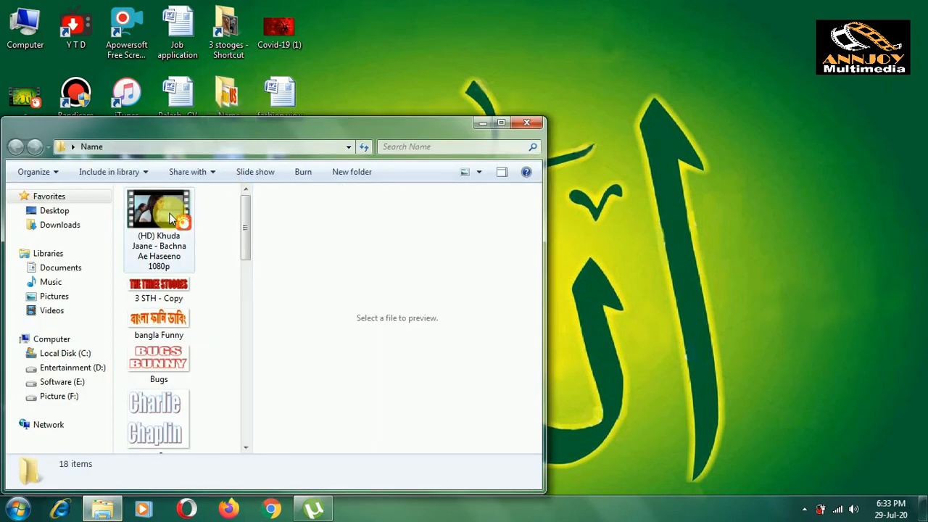
pyautogui.click(159, 211)
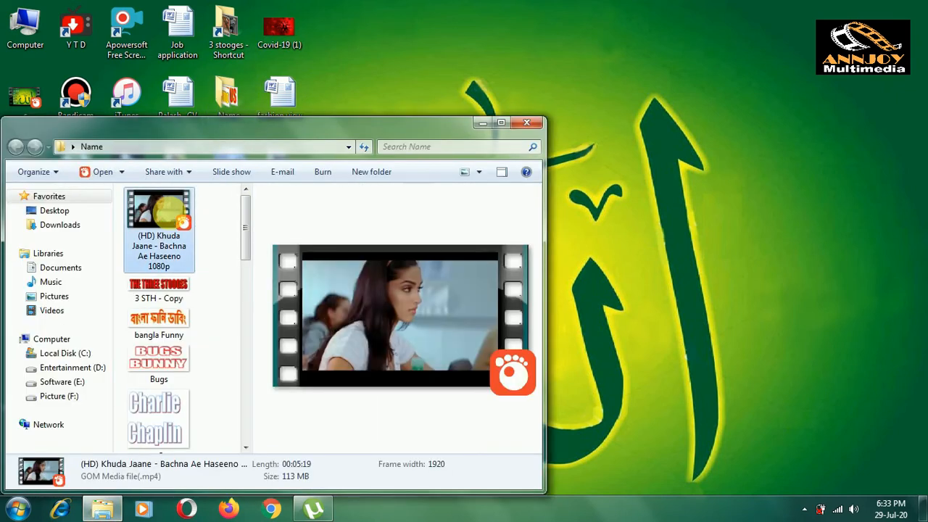
pyautogui.rightClick(159, 211)
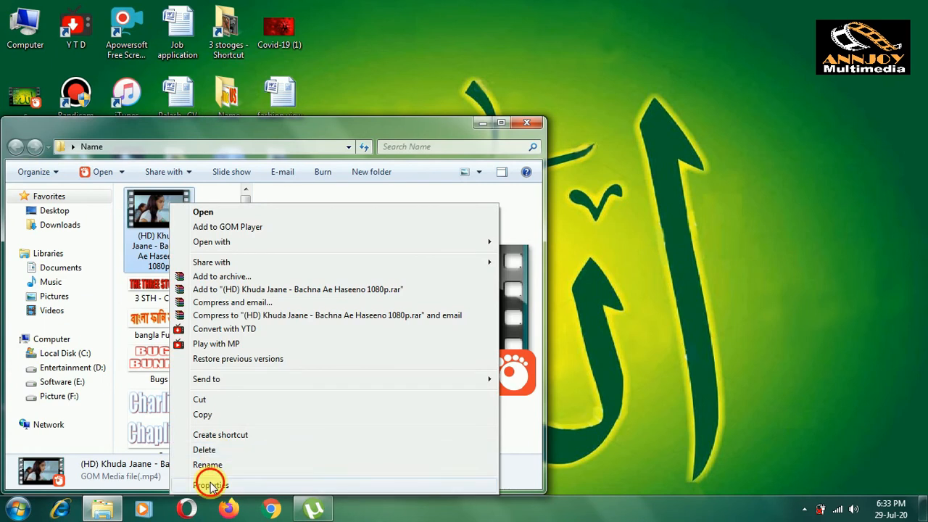
pyautogui.click(210, 484)
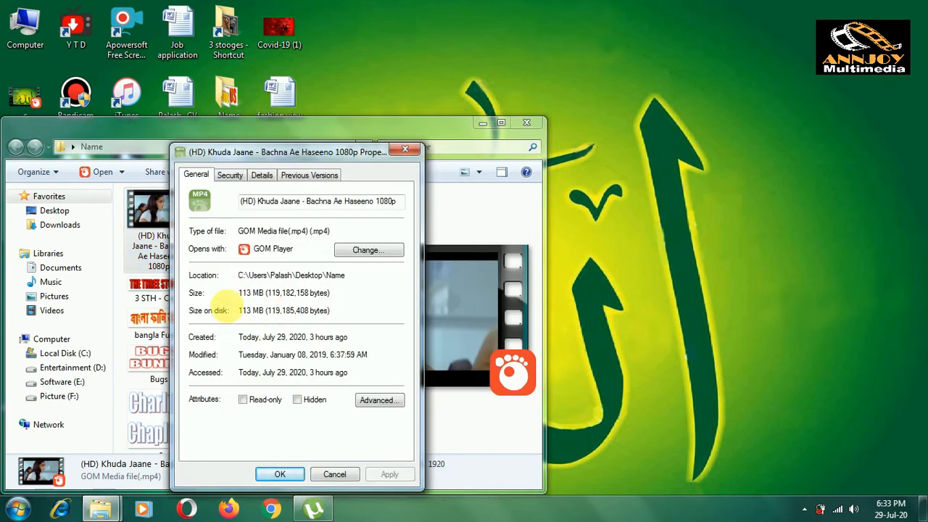
pyautogui.click(335, 474)
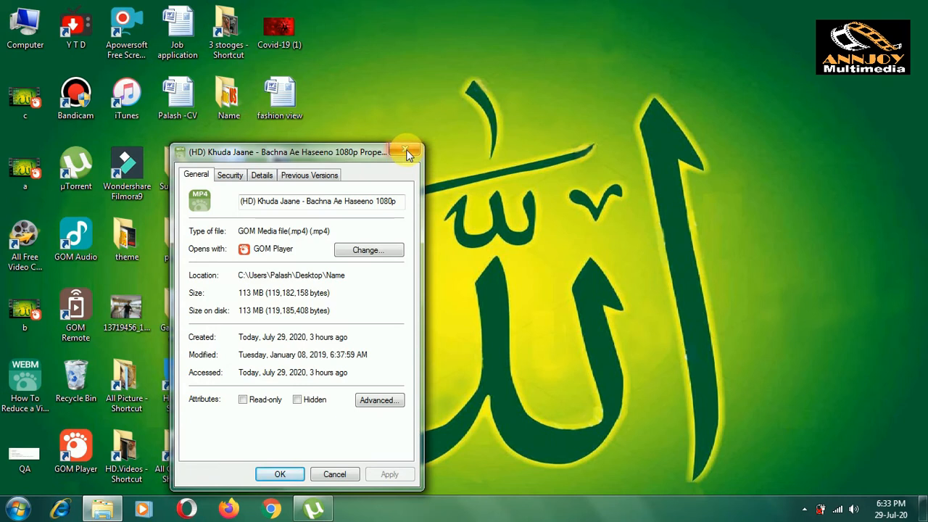
pyautogui.click(407, 151)
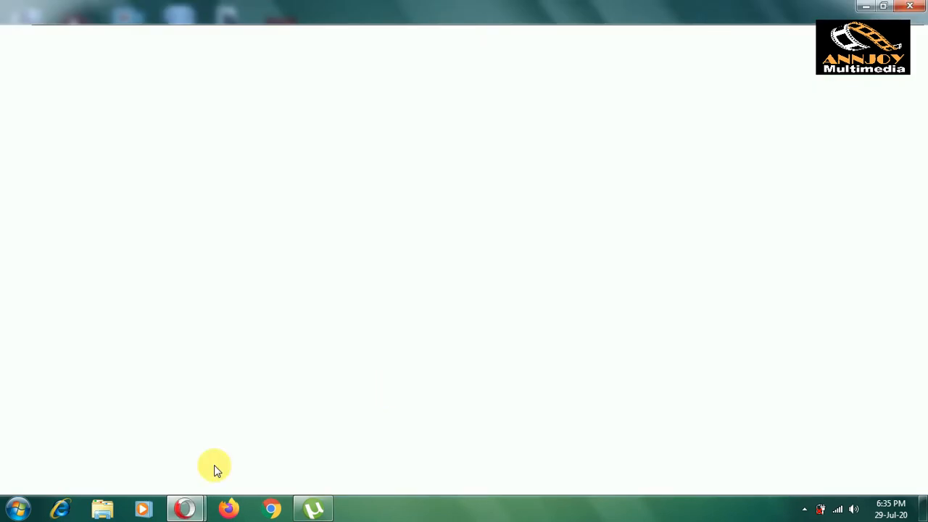
# - Open Gmail, start a new message and expand it to full screen
pyautogui.click(185, 507)
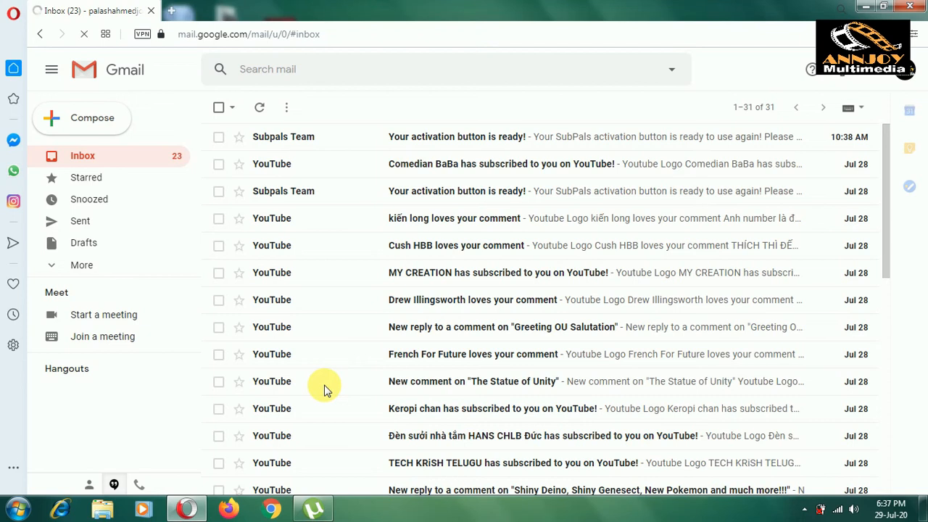
pyautogui.click(92, 117)
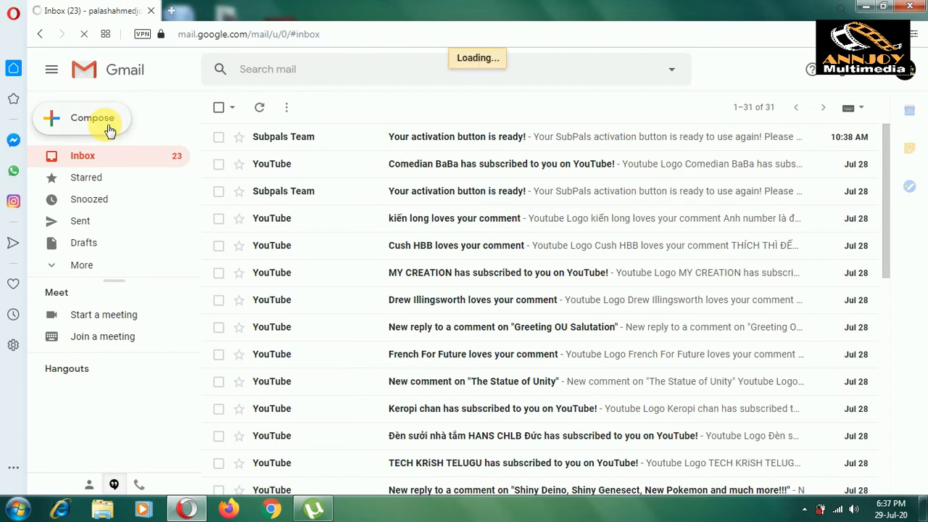
pyautogui.click(92, 117)
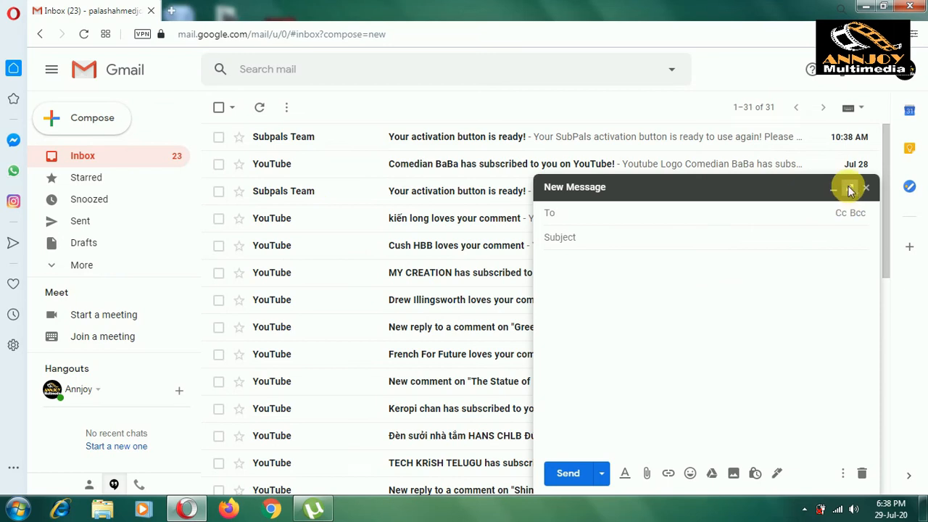
pyautogui.click(849, 188)
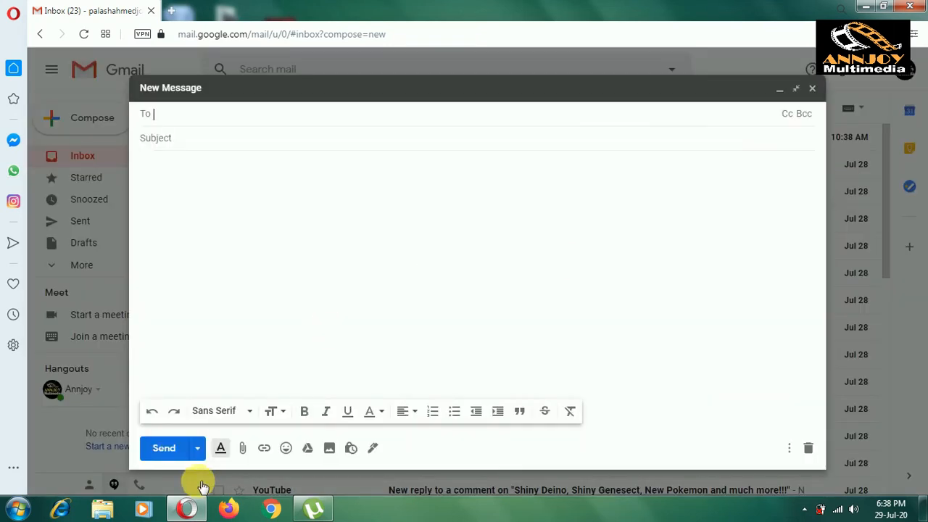
pyautogui.moveTo(239, 439)
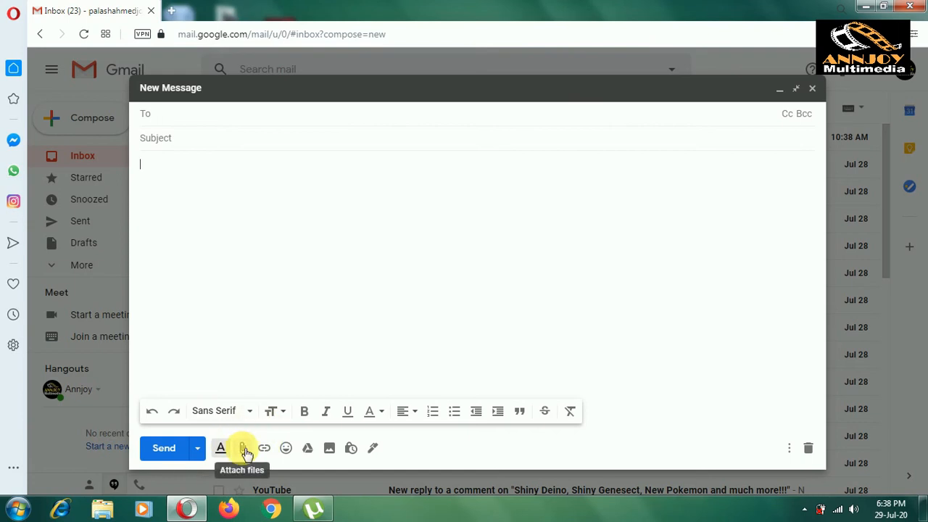
# - Pick the Khuda Jaane video from the Desktop as the attachment
pyautogui.click(242, 448)
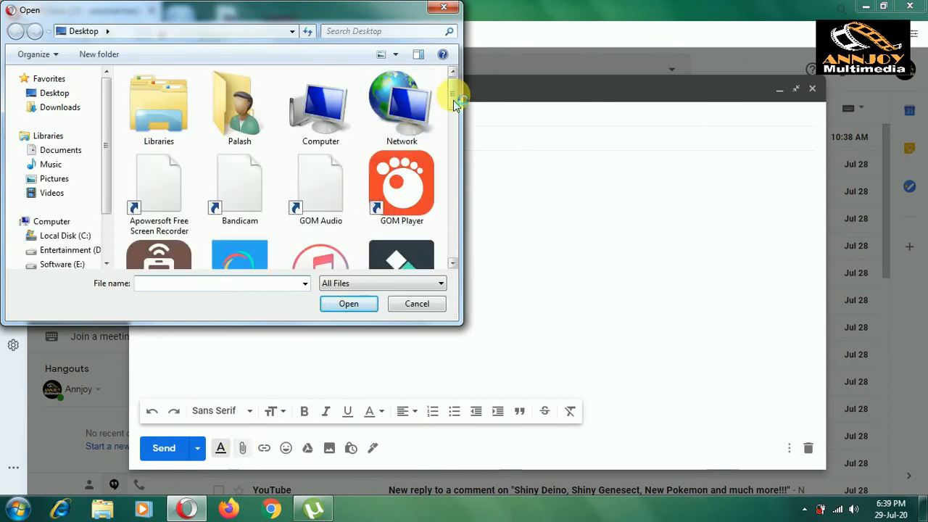
pyautogui.scroll(-3)
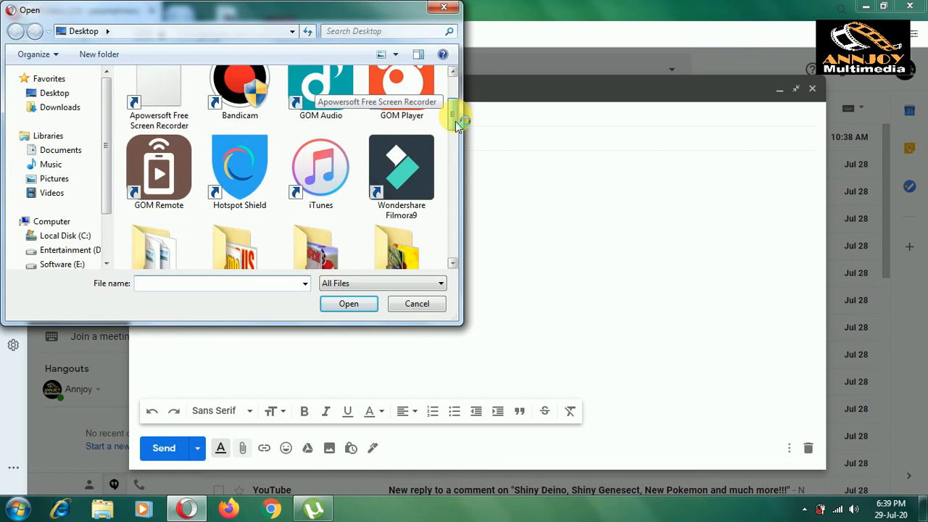
pyautogui.scroll(-3)
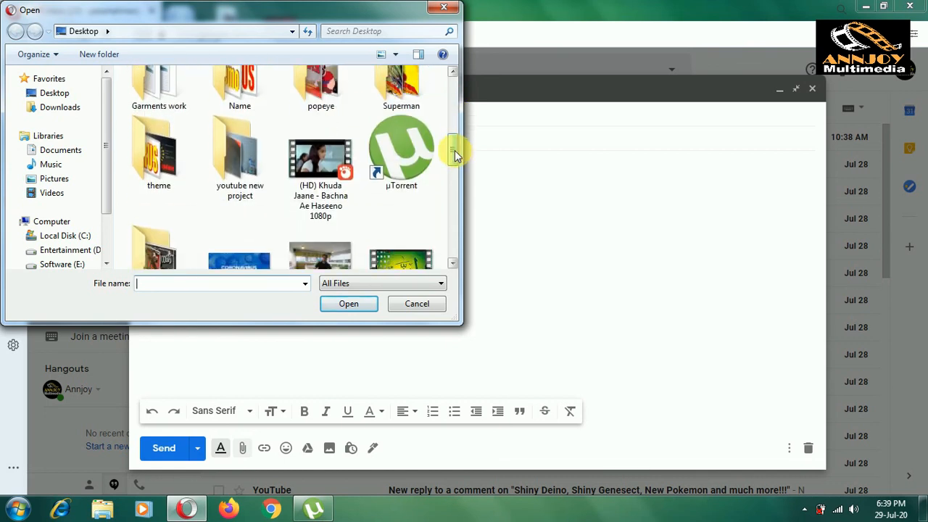
pyautogui.click(321, 167)
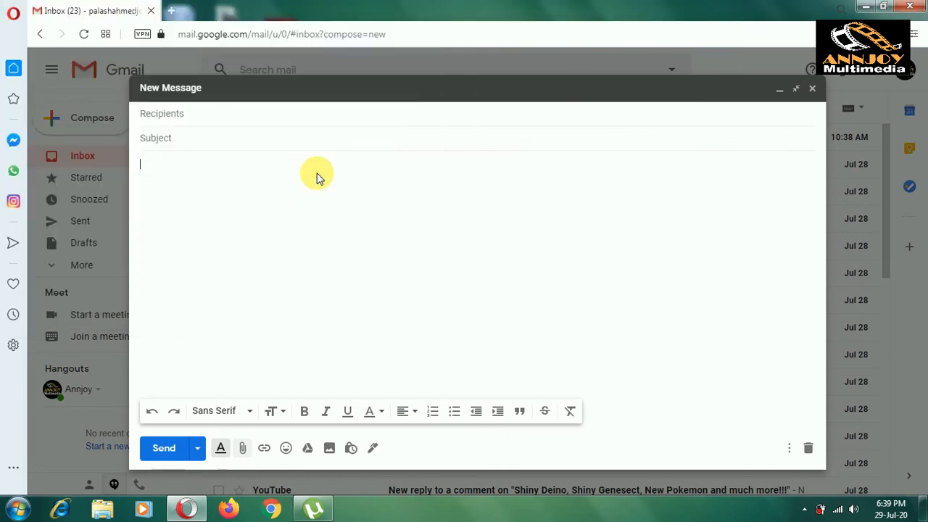
# - Attach the 18,368K converted Khuda Jaane video to the draft message
pyautogui.click(242, 448)
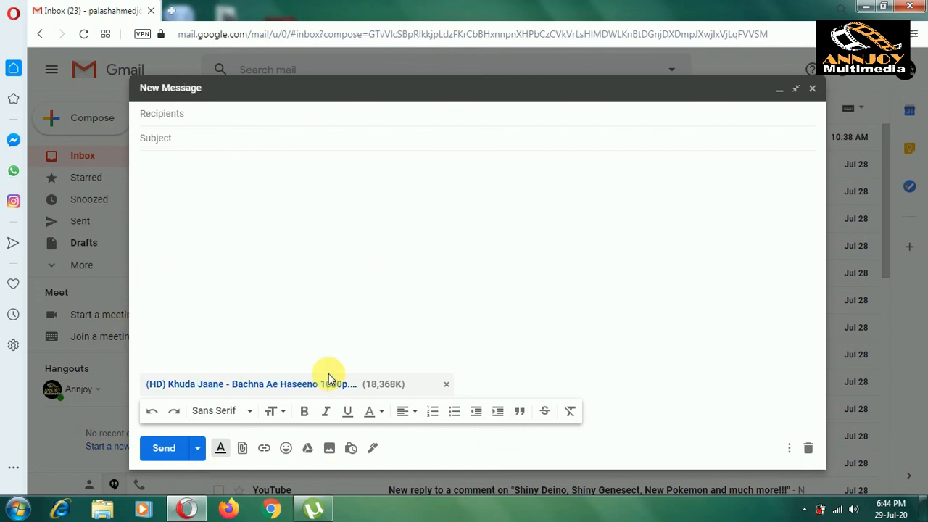
pyautogui.moveTo(556, 306)
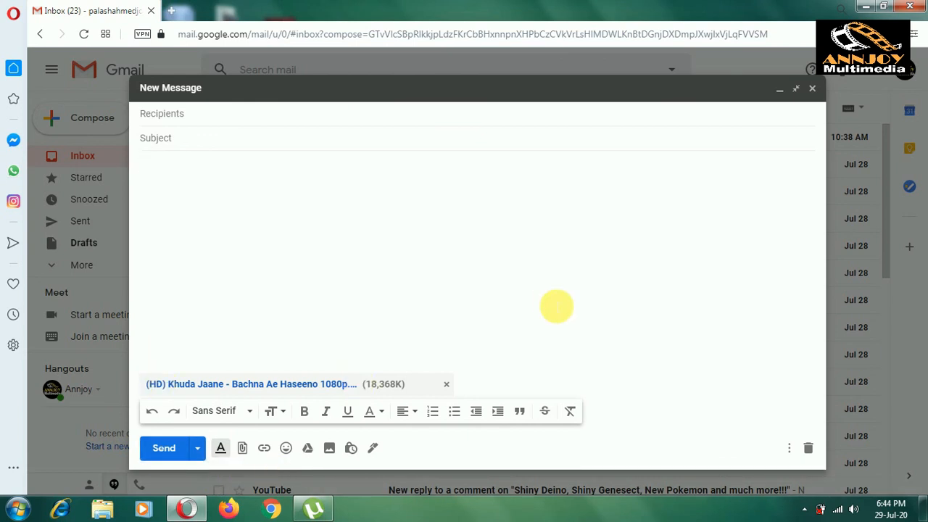
pyautogui.moveTo(818, 108)
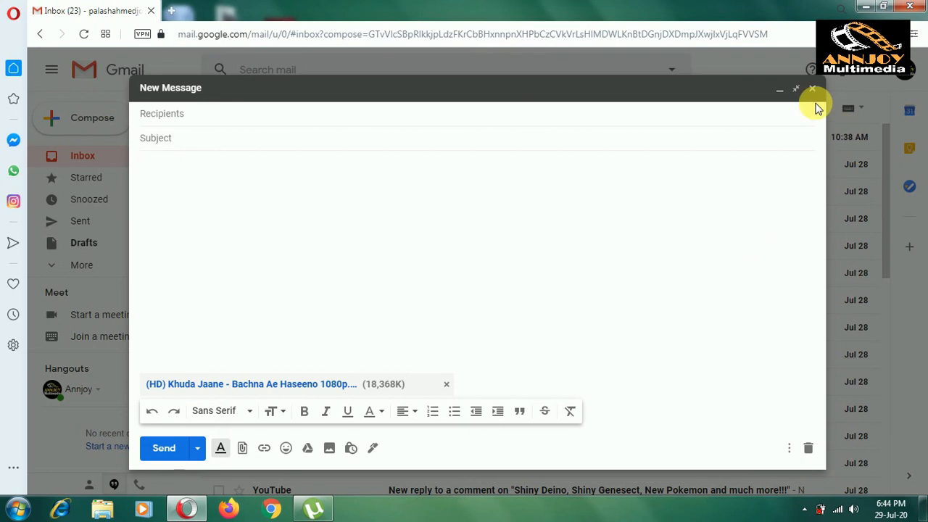